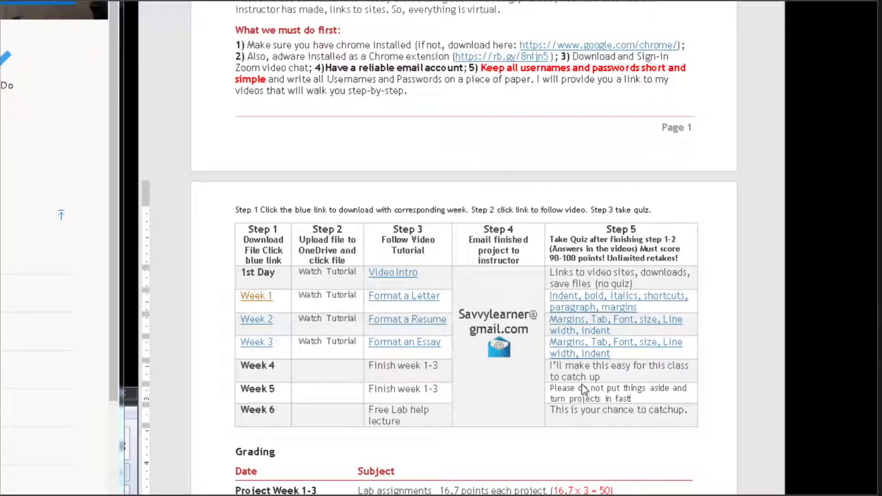
mouse_move(350, 298)
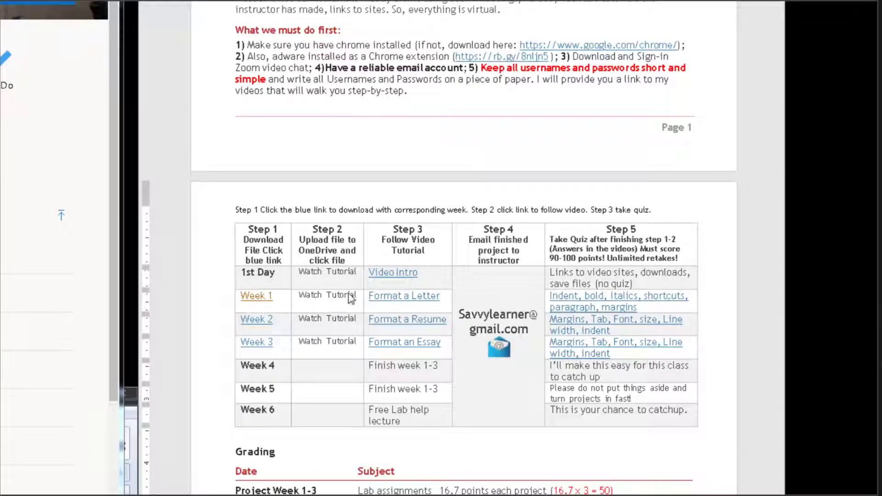
mouse_move(220, 315)
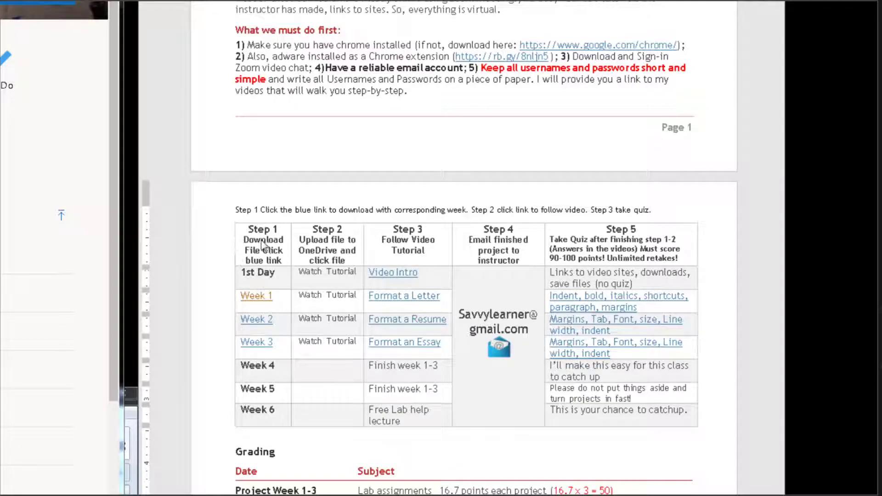
mouse_move(220, 233)
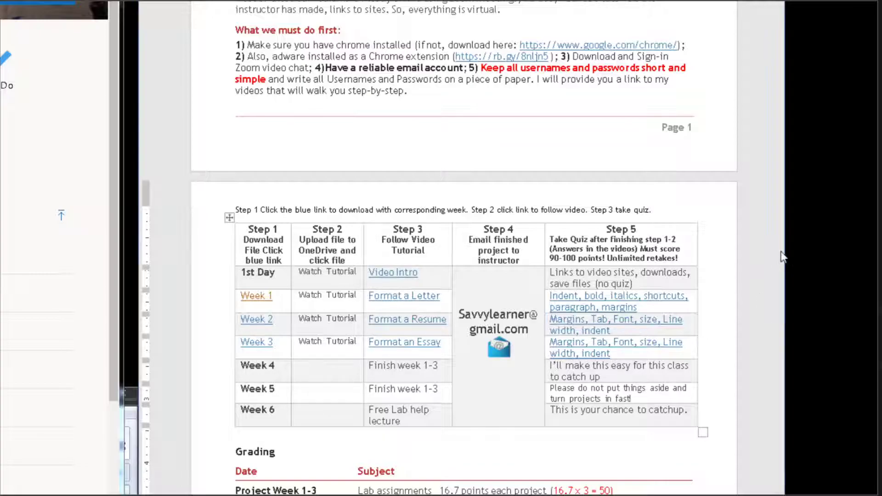
Step: Follow the Week 1 hyperlink in the syllabus Step 1 column to its download page
scroll("up", 3)
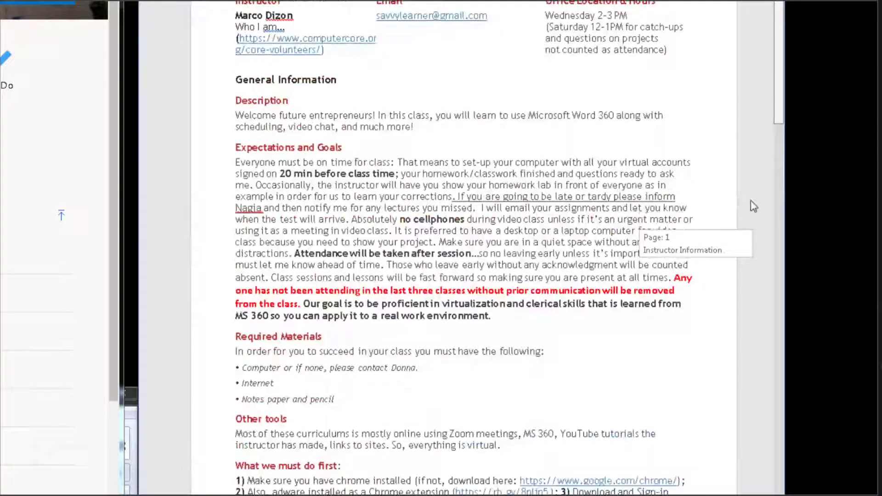
scroll("down", 3)
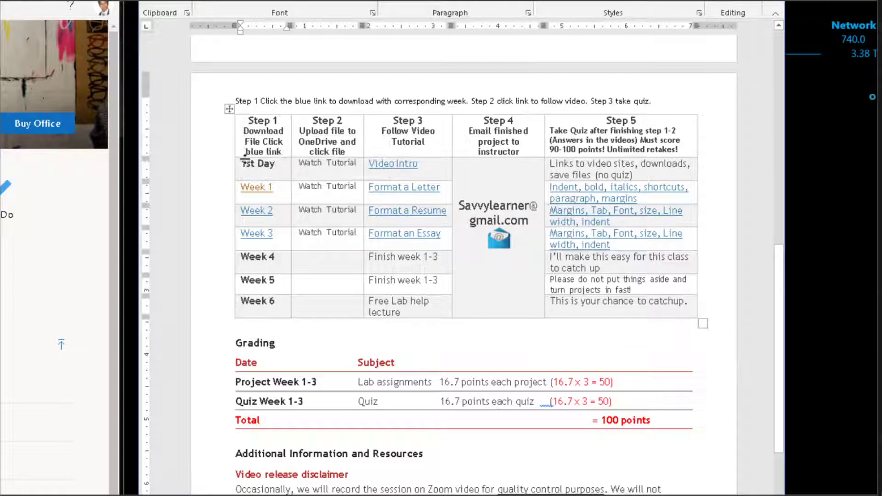
mouse_move(391, 164)
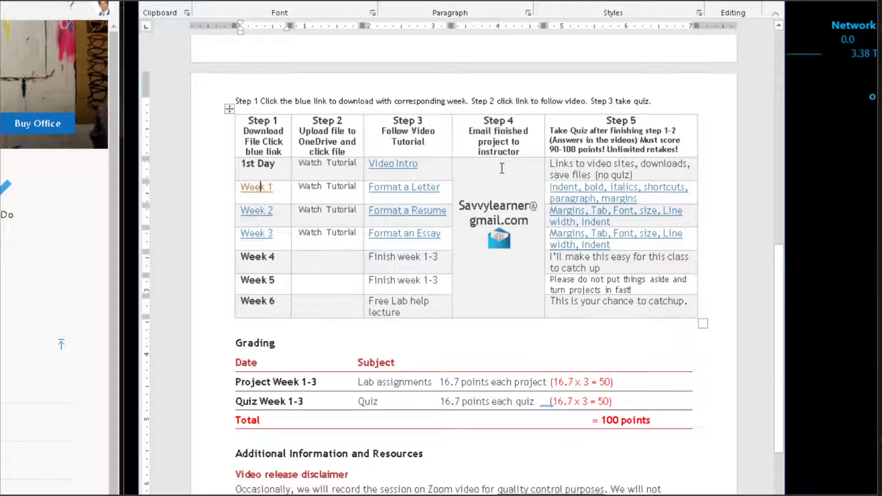
mouse_move(256, 187)
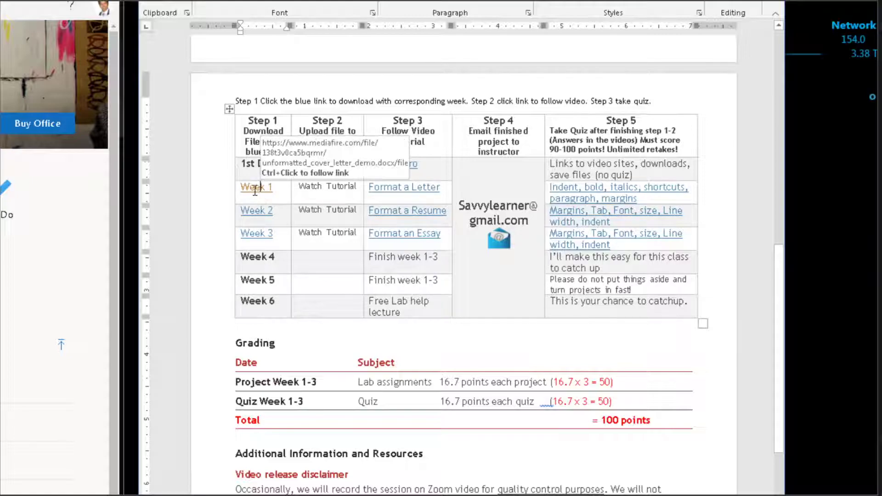
mouse_move(256, 196)
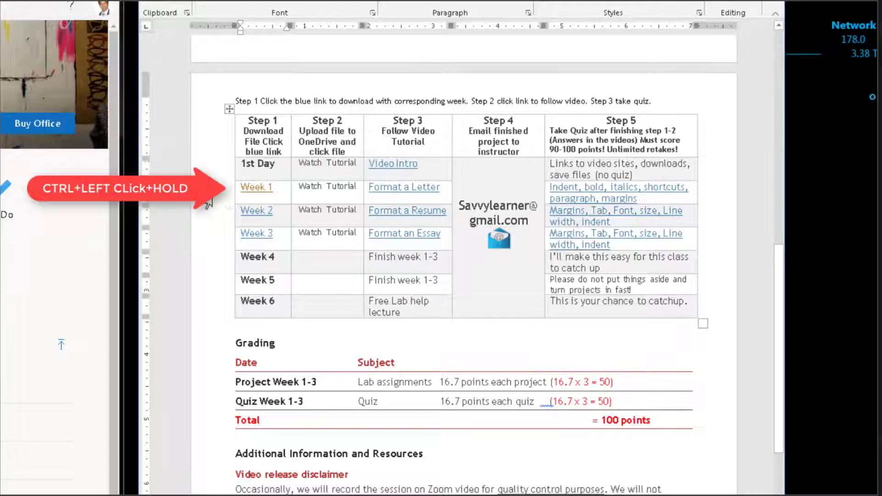
left_click(616, 216)
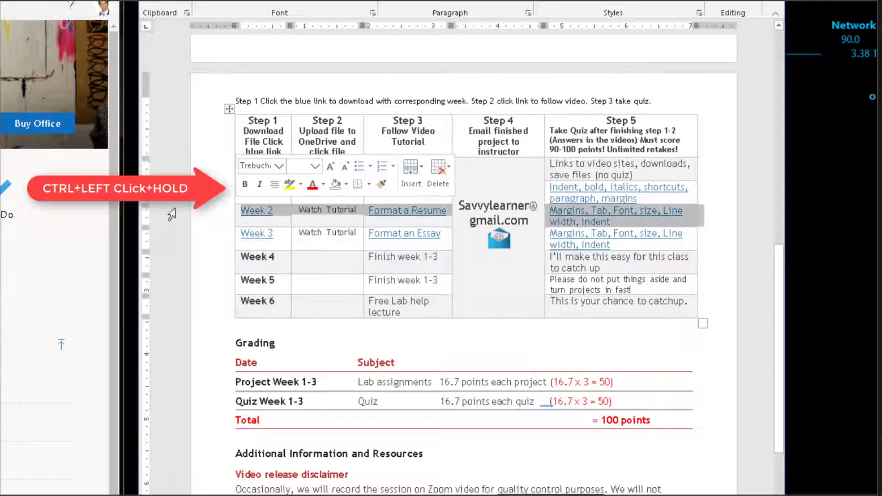
mouse_move(257, 187)
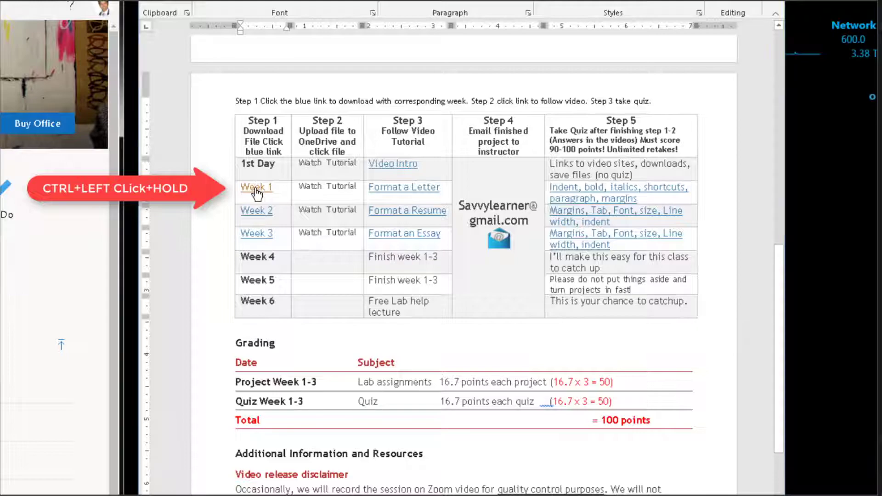
left_click(256, 187)
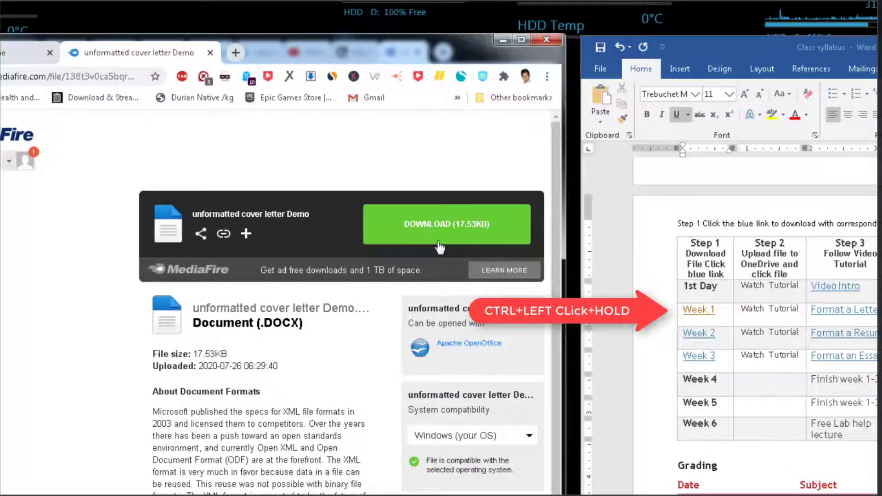
mouse_move(438, 224)
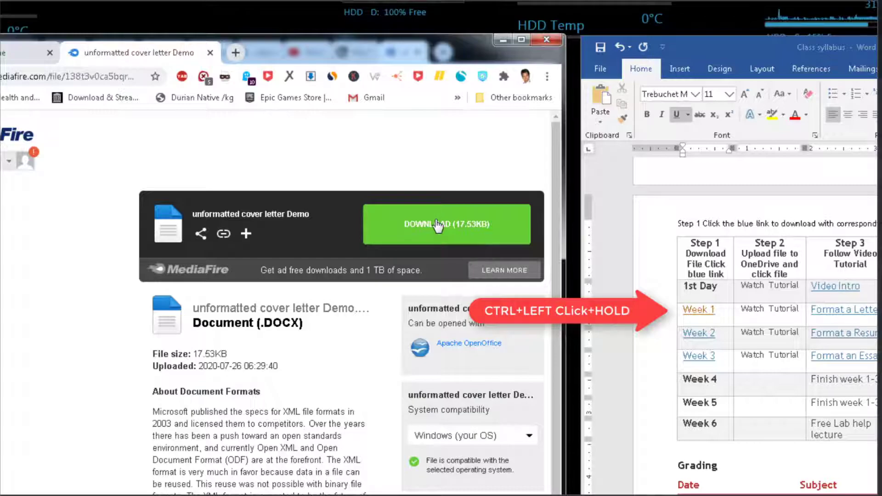
Step: Download the 17.53KB unformatted cover letter Demo file from MediaFire
left_click(447, 224)
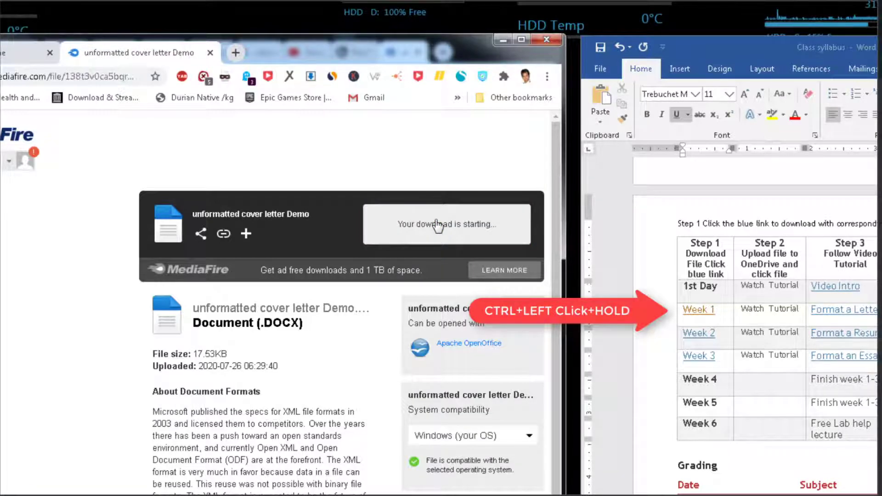
mouse_move(633, 265)
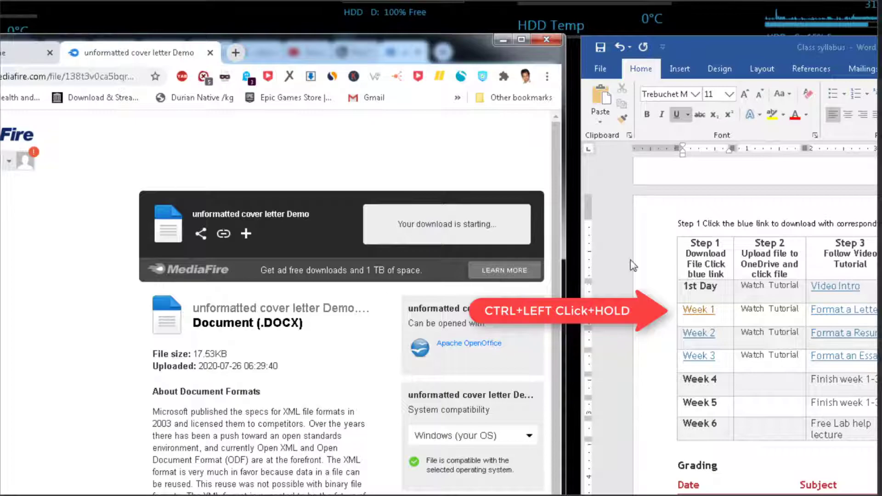
mouse_move(763, 55)
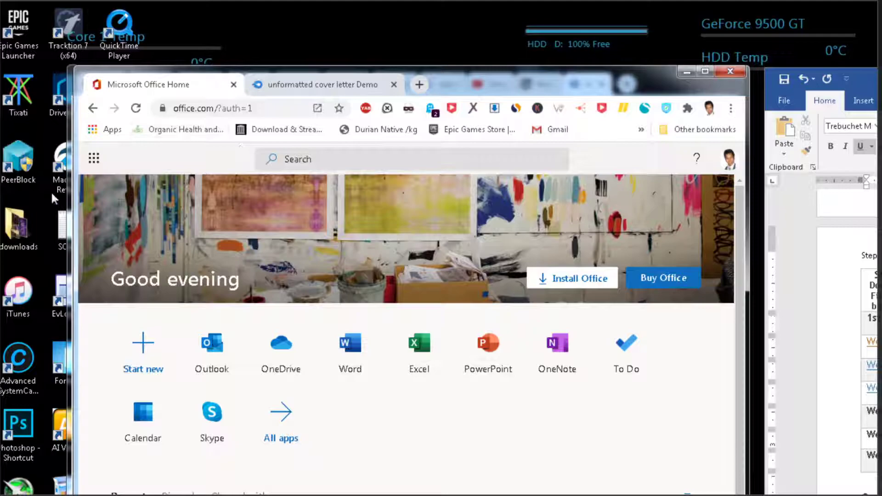
mouse_move(109, 162)
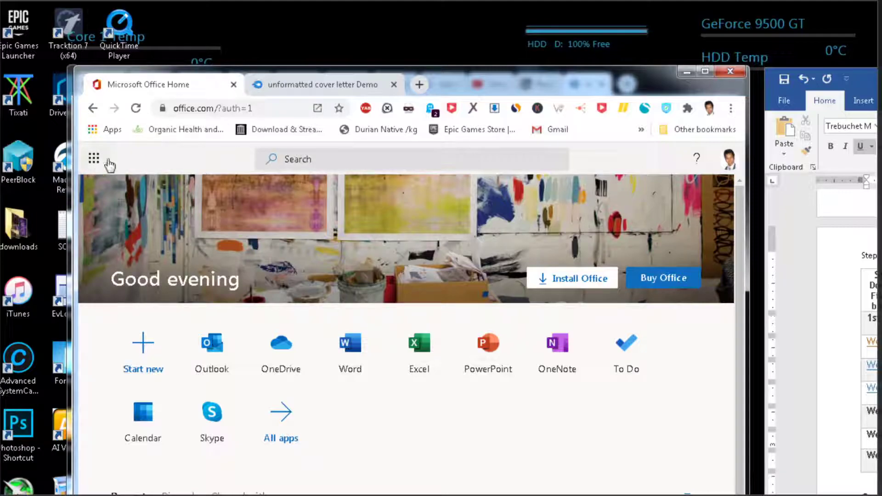
mouse_move(94, 158)
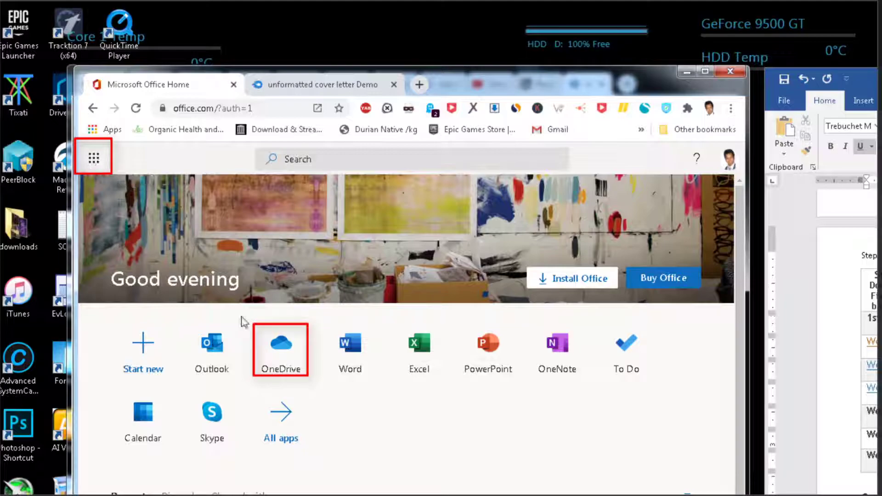
mouse_move(94, 155)
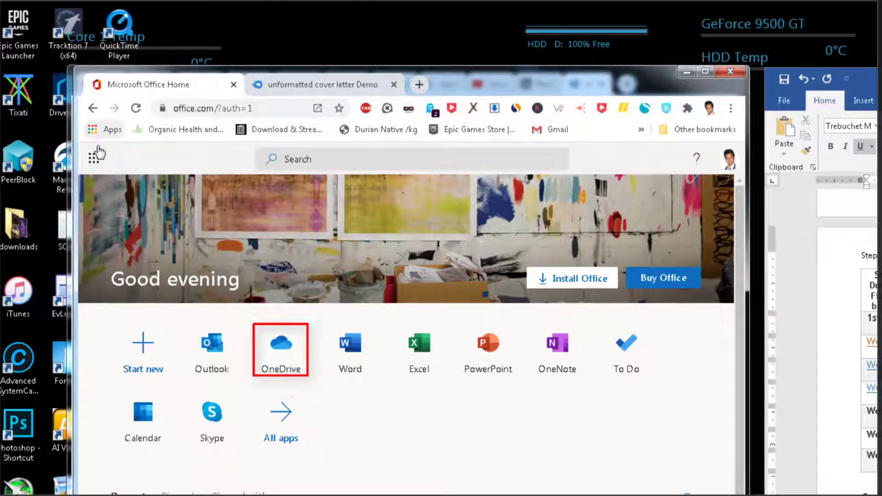
Step: Launch OneDrive from the Microsoft 365 app launcher
left_click(95, 156)
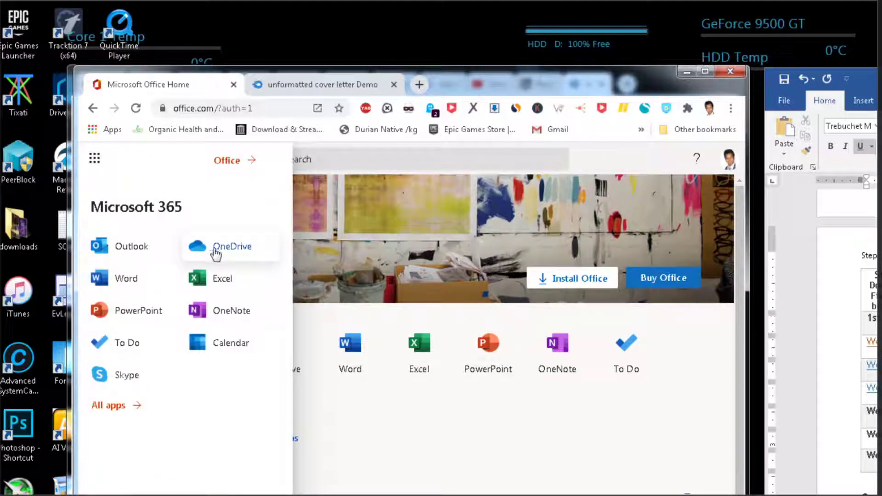
left_click(231, 246)
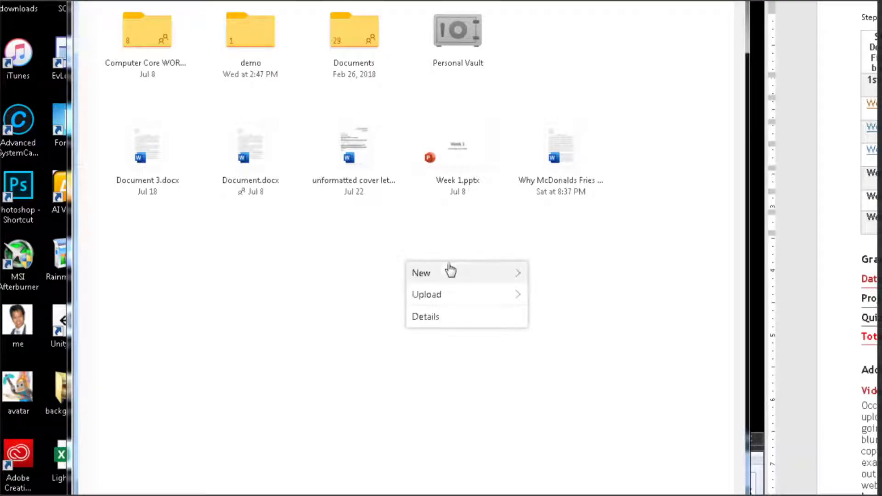
Step: Create a new folder named 'Student' in My files
left_click(421, 273)
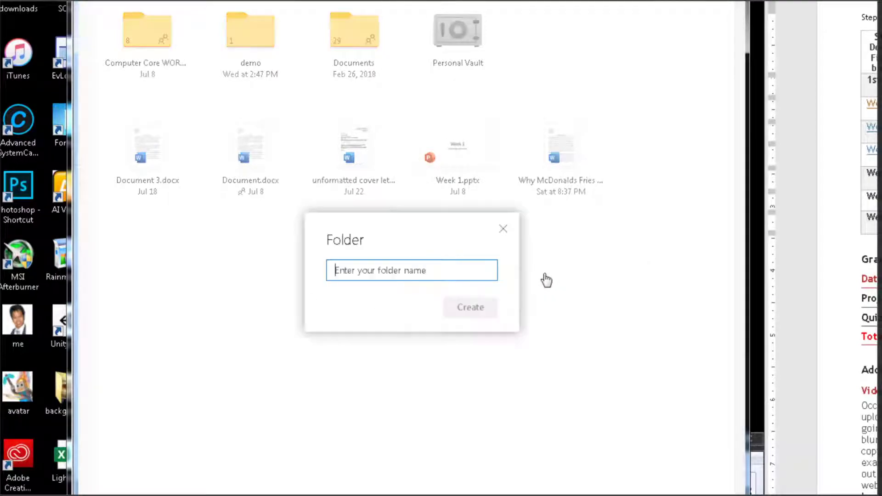
type("s")
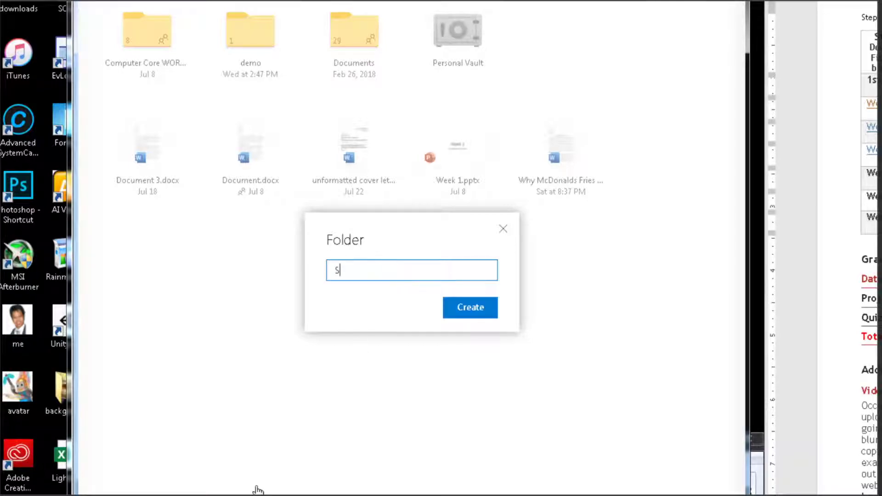
type("tudent")
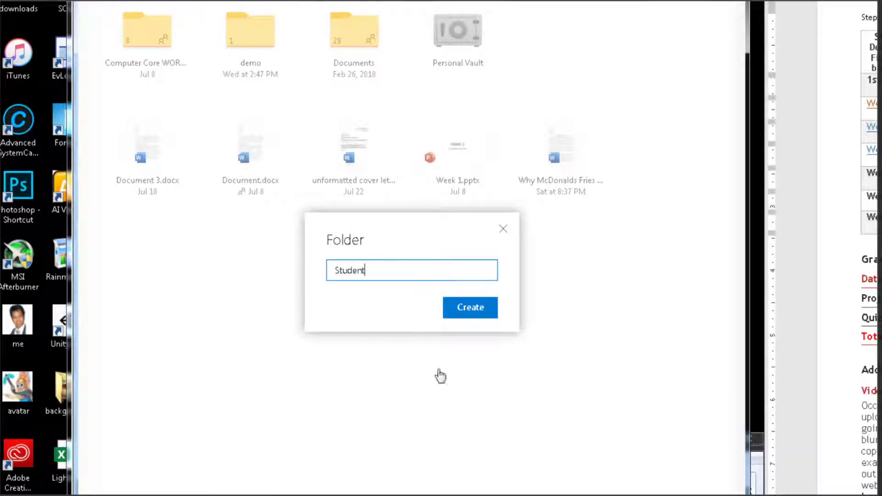
left_click(468, 307)
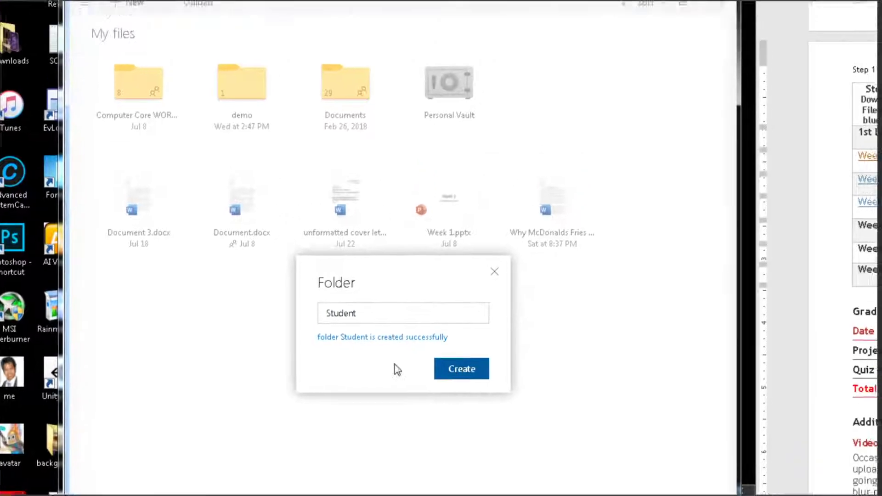
left_click(460, 369)
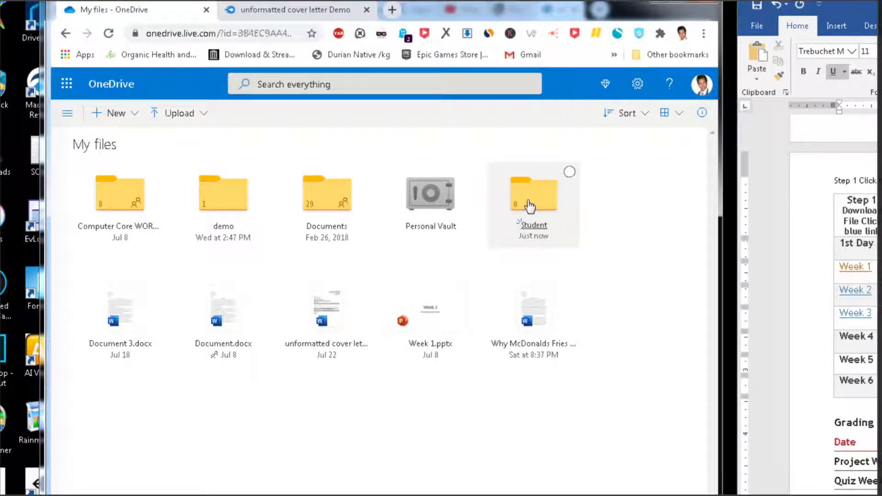
Step: Open the Student folder and start a file upload into it
double_click(533, 193)
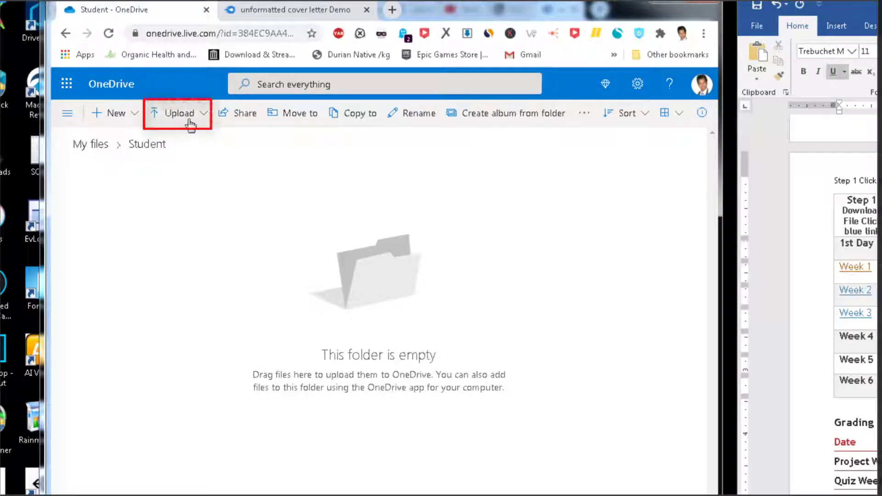
left_click(178, 113)
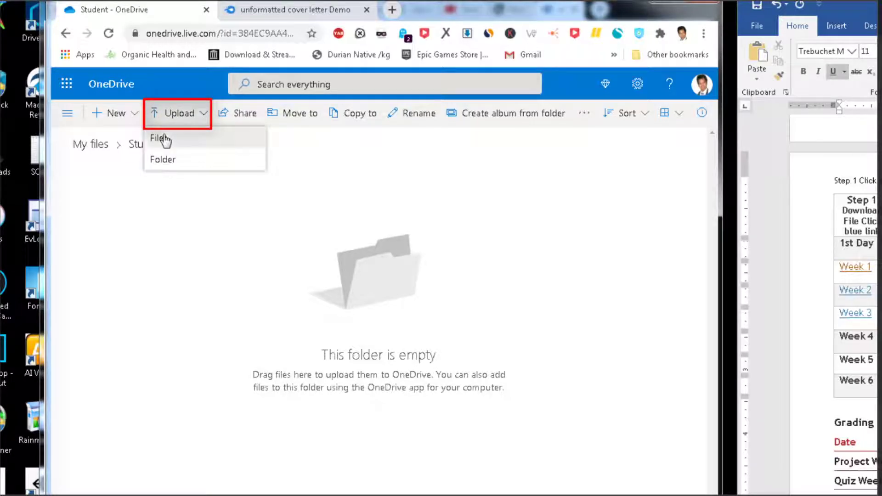
left_click(157, 138)
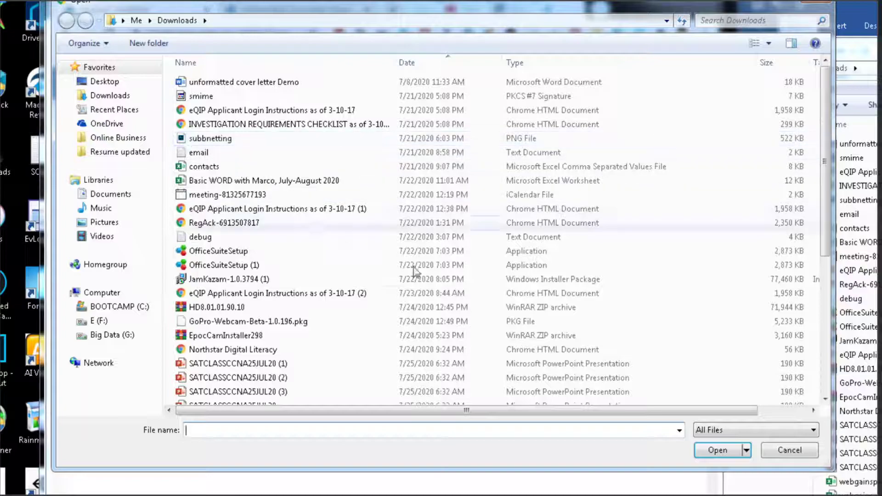
mouse_move(242, 90)
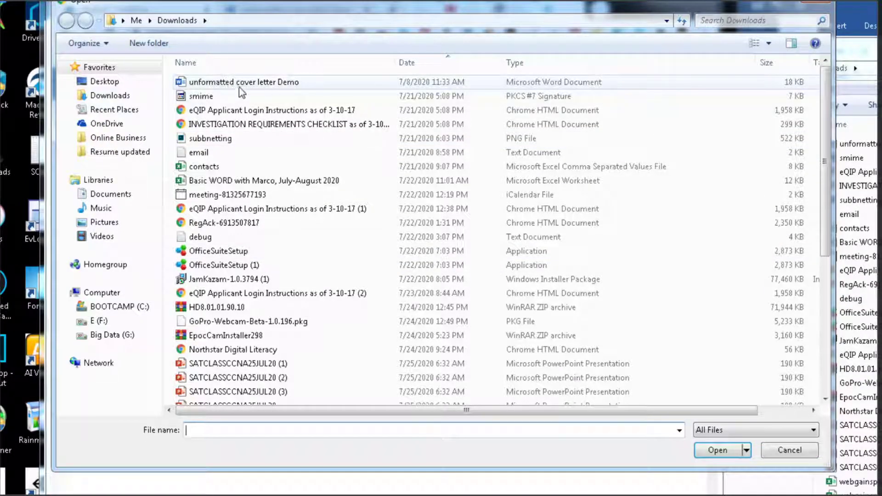
mouse_move(295, 84)
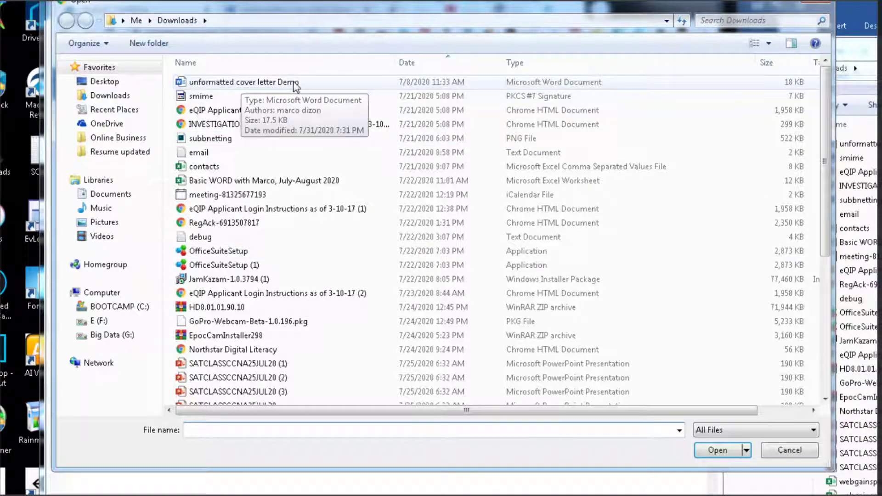
mouse_move(744, 48)
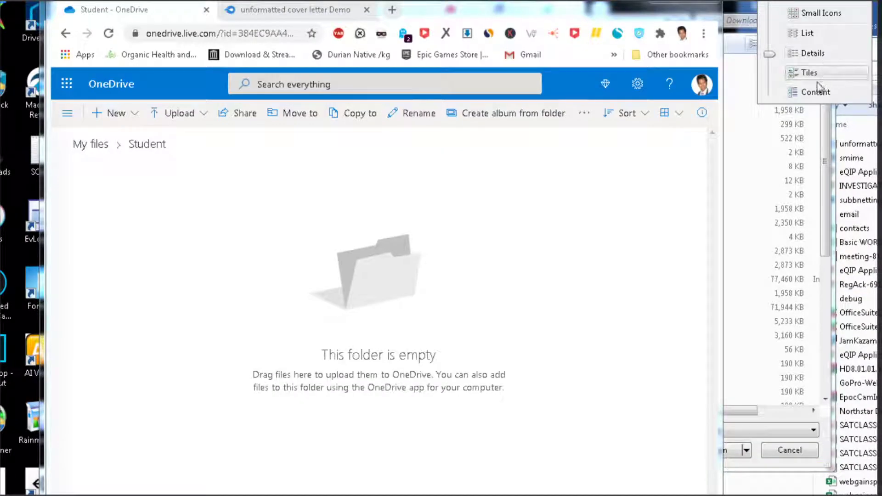
Step: Sort Downloads by type and upload 'unformatted cover letter Demo' into Student
left_click(809, 53)
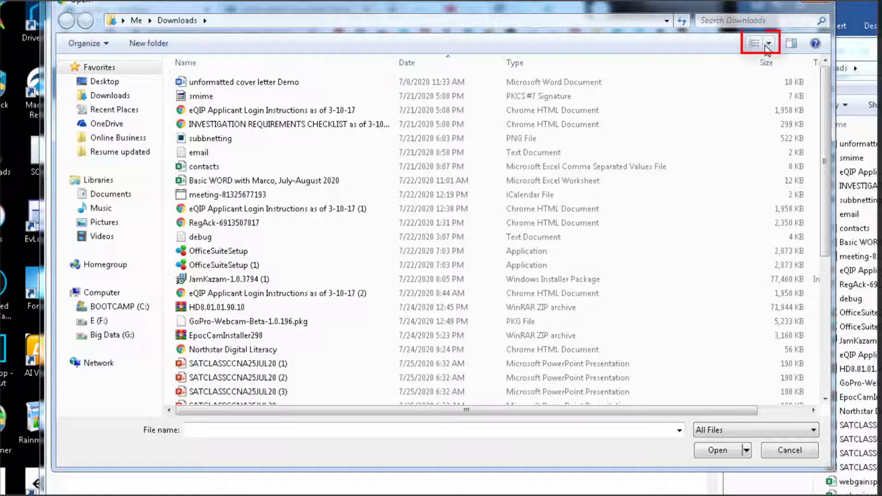
mouse_move(760, 48)
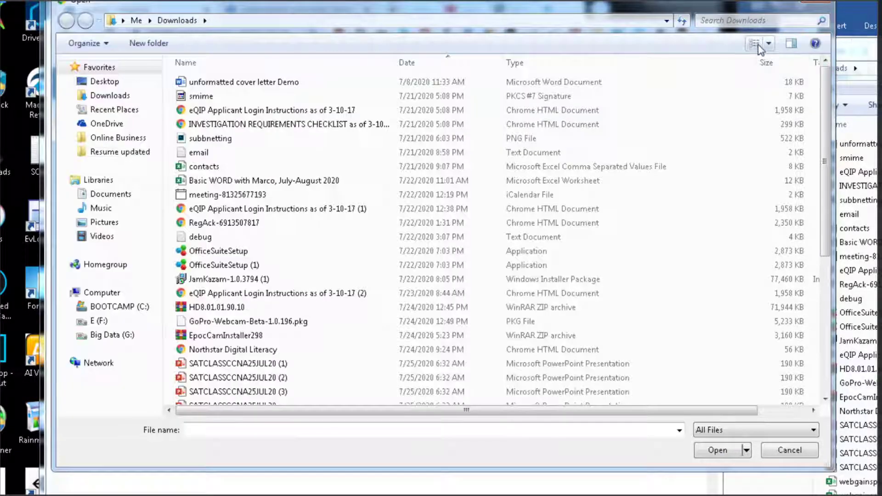
left_click(756, 43)
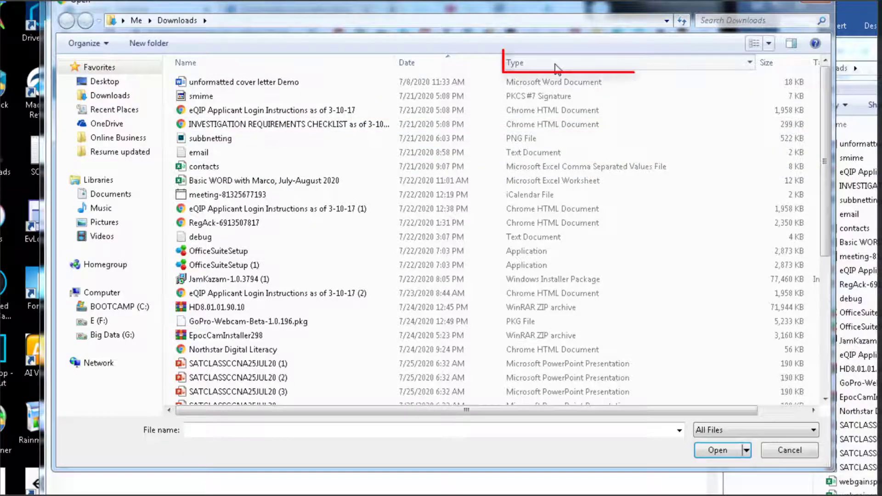
left_click(515, 63)
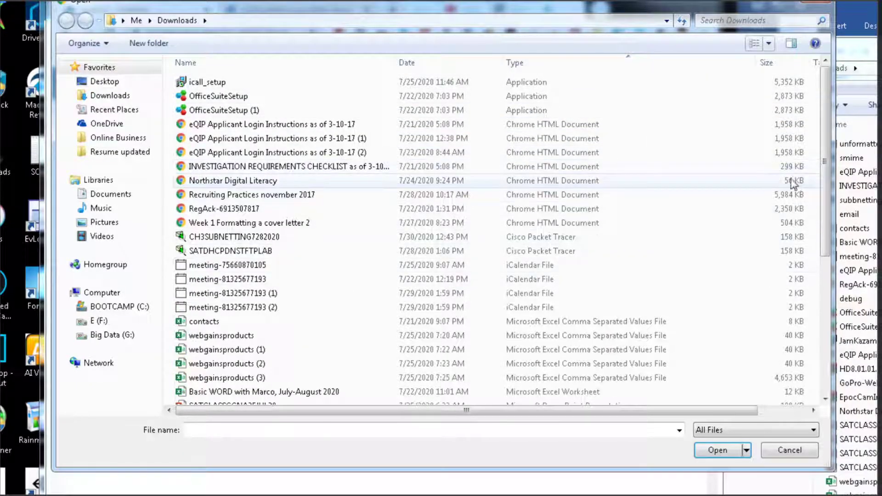
scroll("down", 3)
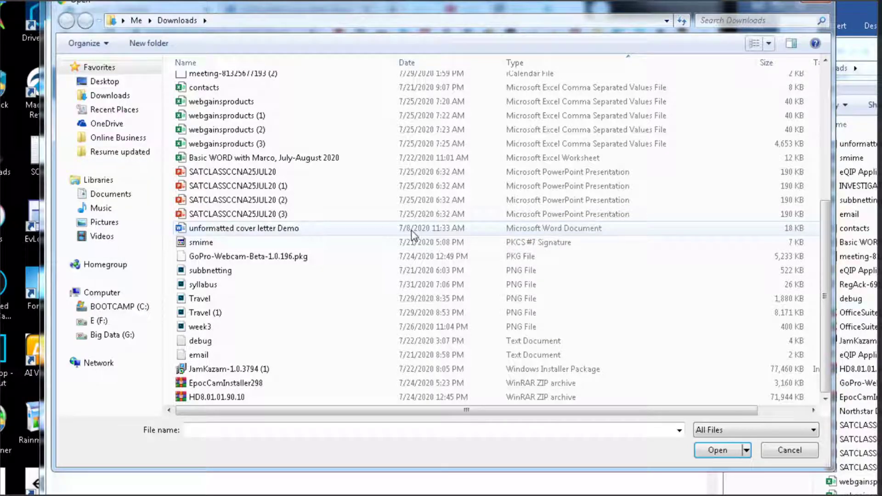
mouse_move(233, 234)
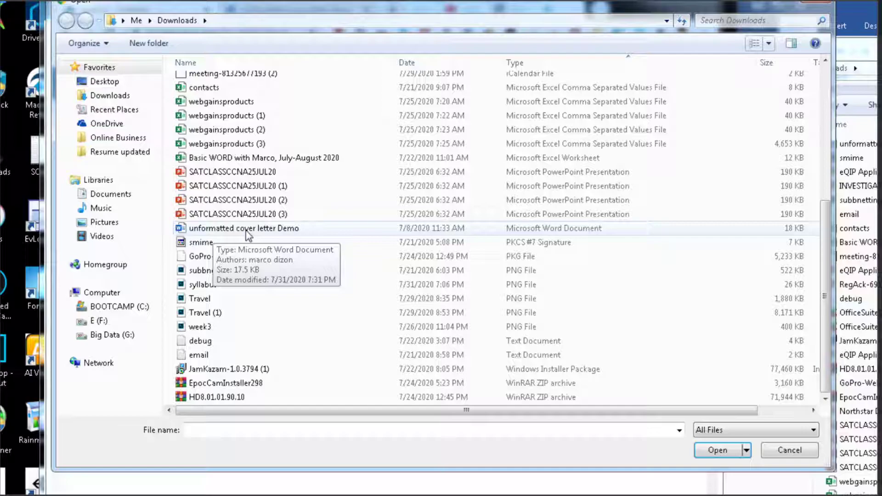
mouse_move(271, 239)
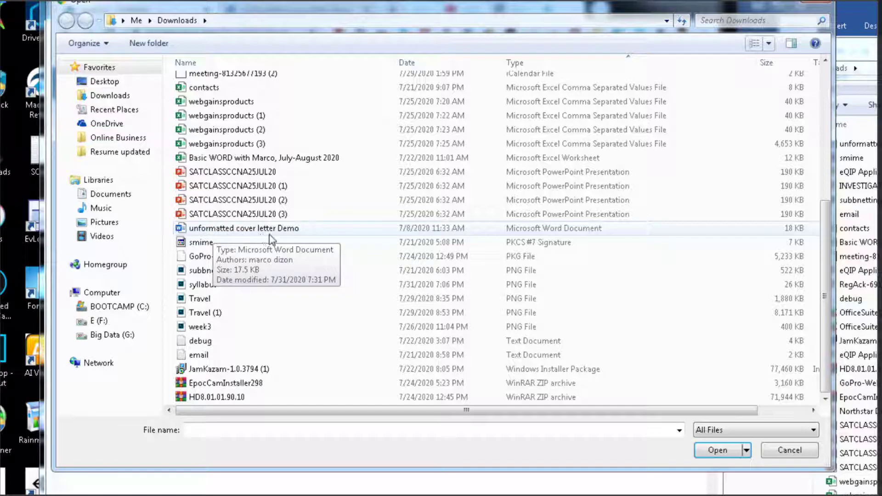
mouse_move(249, 233)
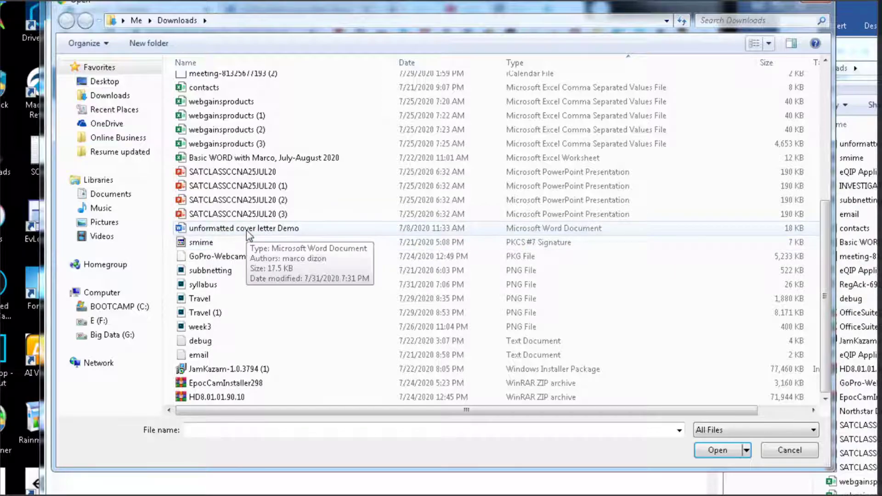
left_click(244, 228)
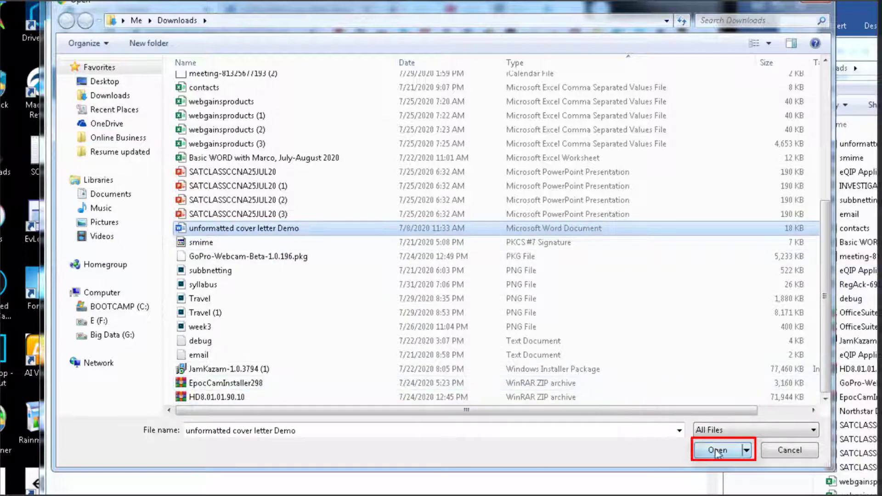
left_click(716, 450)
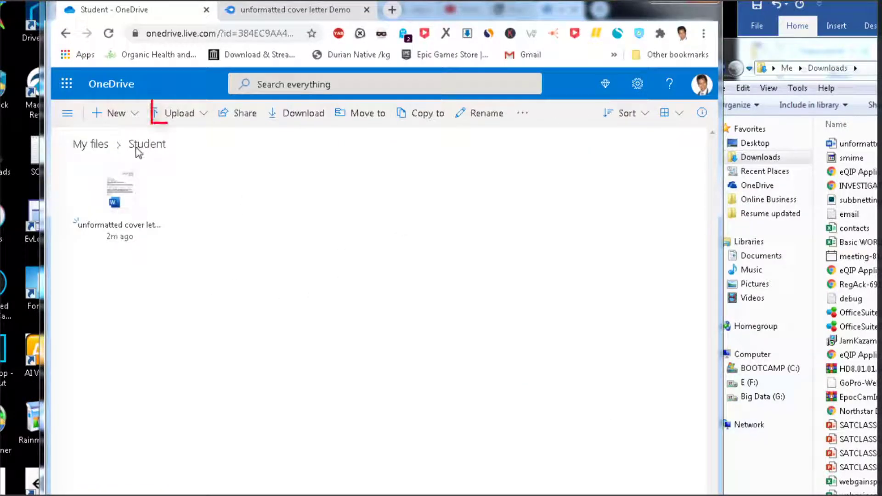
left_click(179, 113)
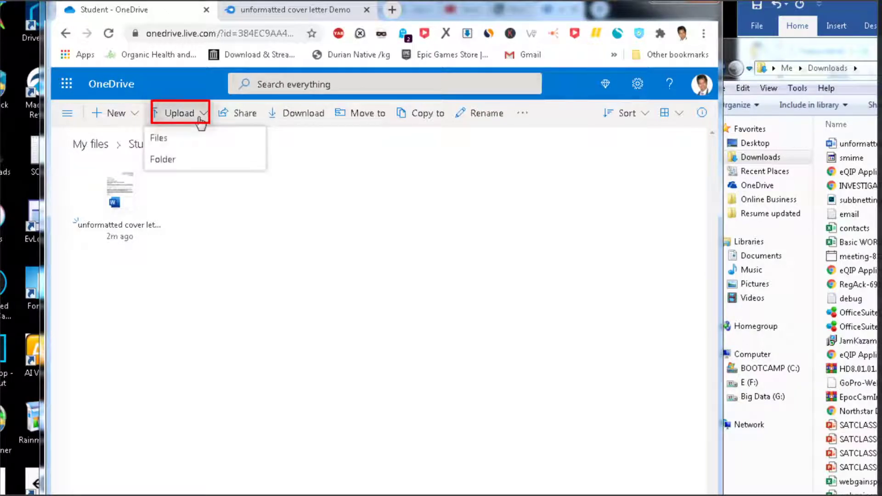
left_click(159, 138)
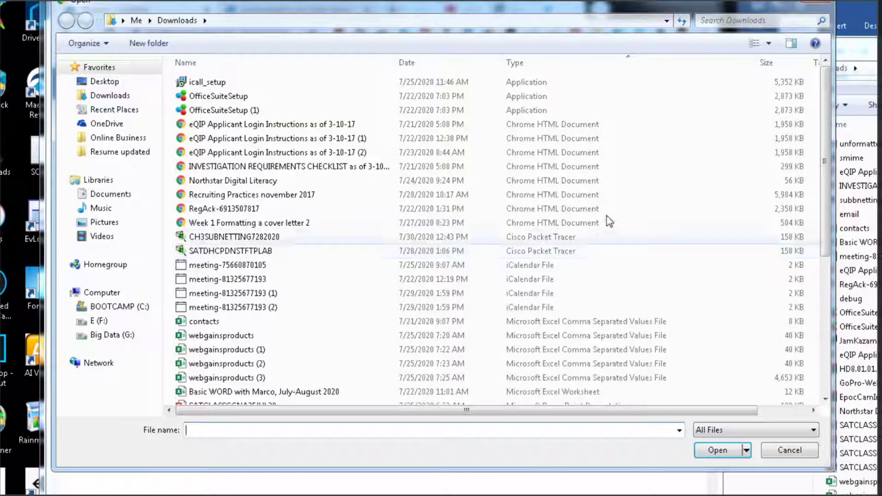
mouse_move(515, 63)
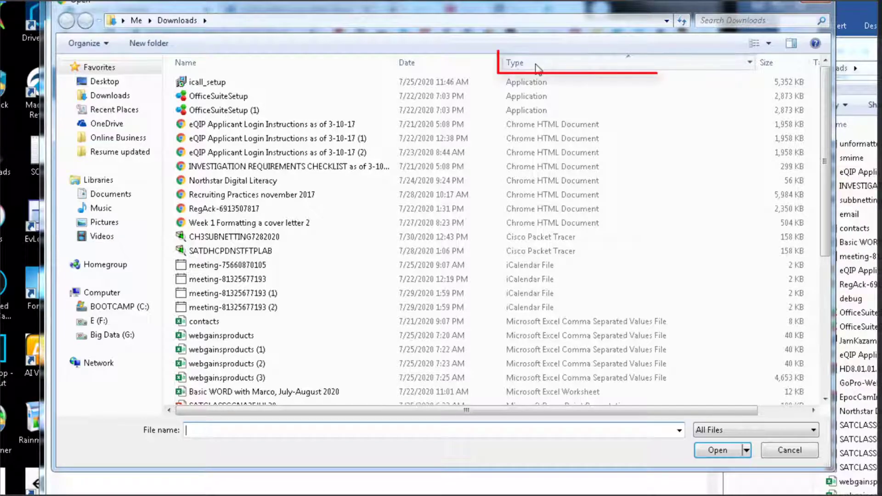
left_click(515, 63)
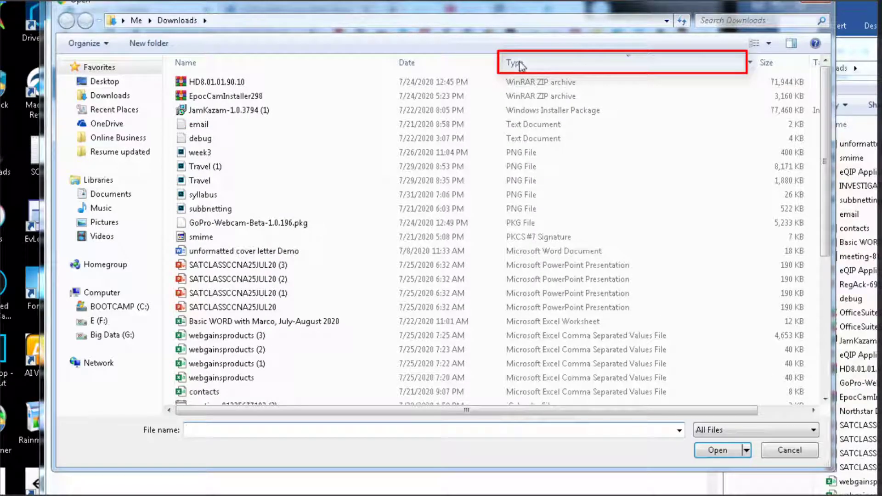
mouse_move(517, 260)
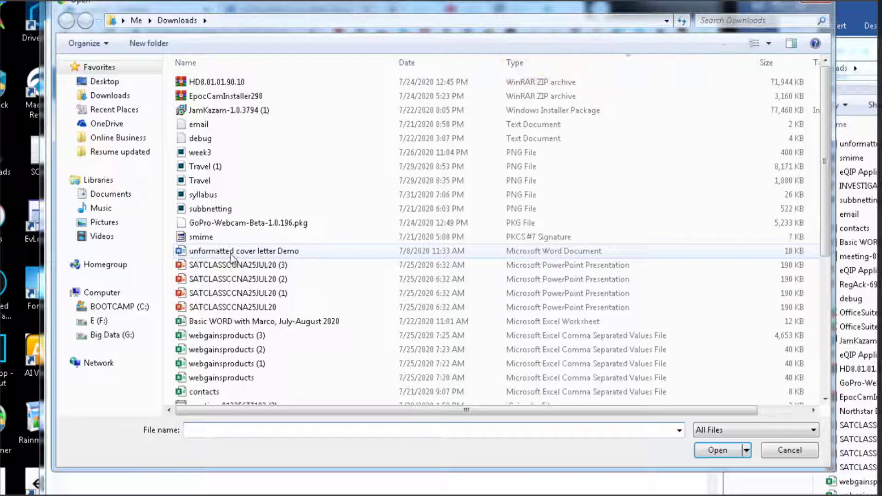
mouse_move(267, 259)
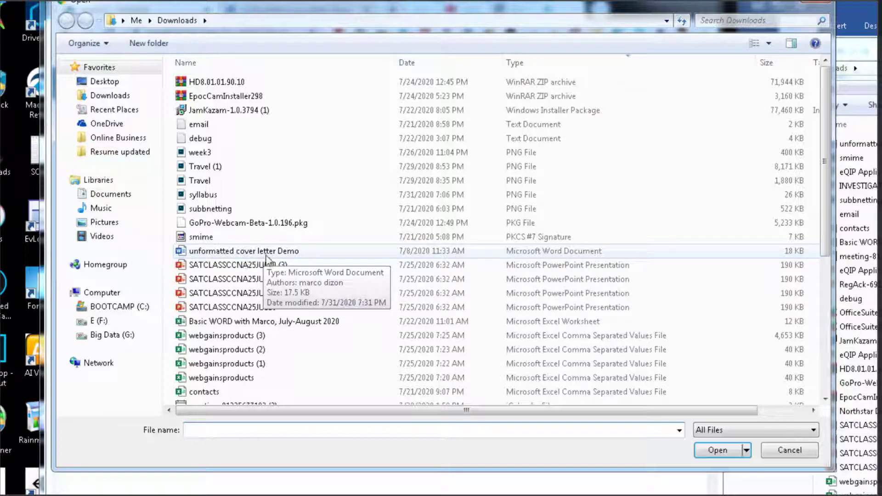
mouse_move(270, 256)
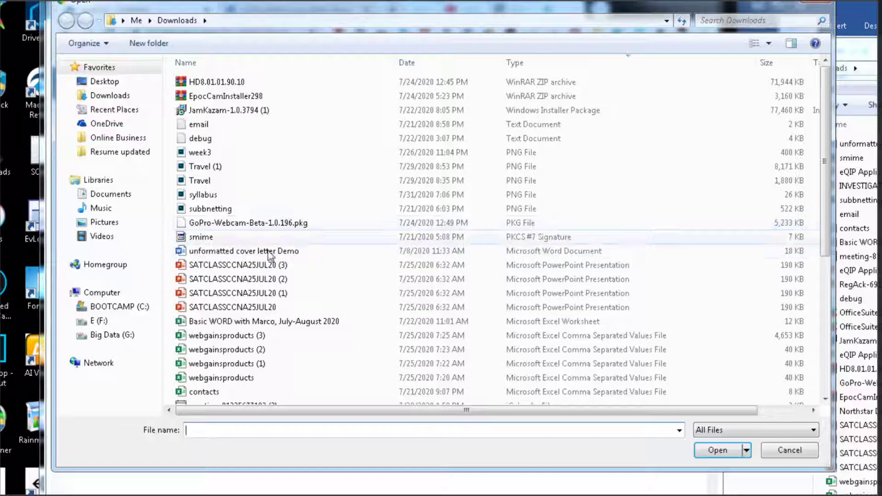
mouse_move(259, 251)
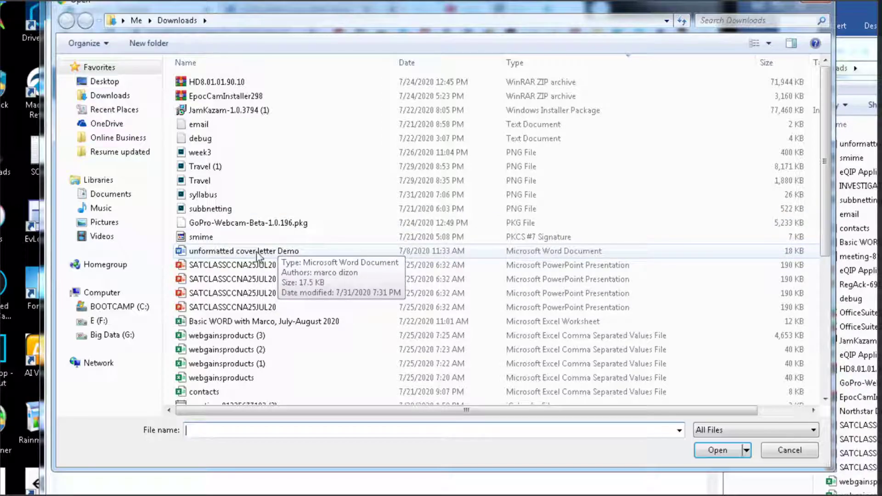
mouse_move(264, 258)
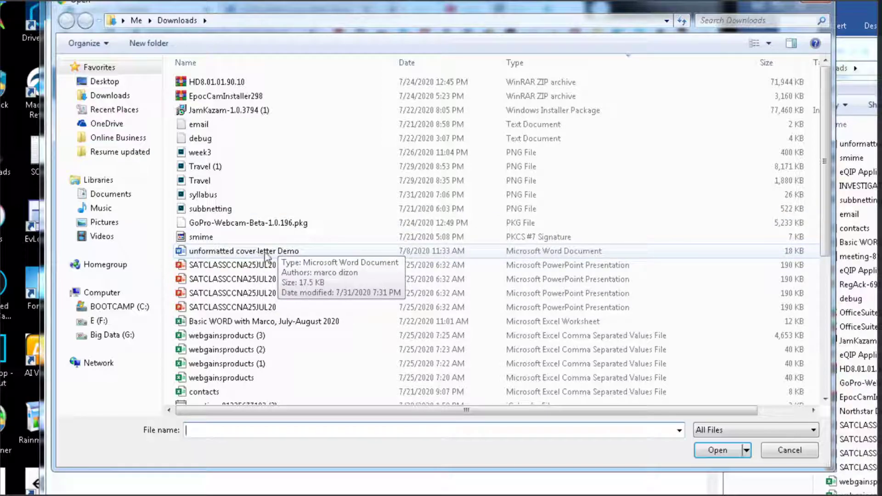
mouse_move(308, 236)
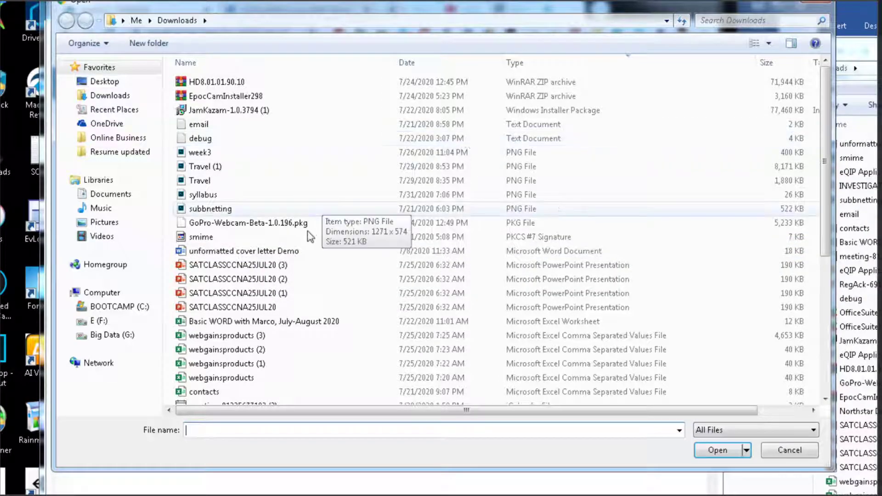
mouse_move(273, 251)
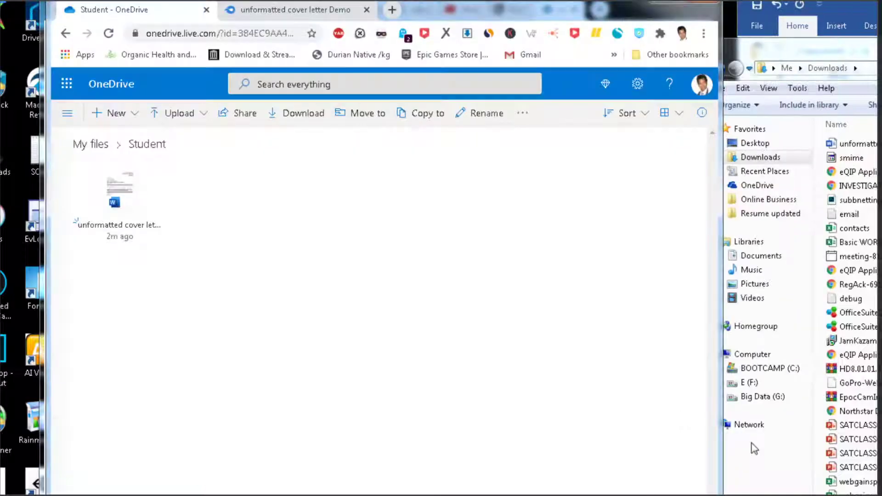
mouse_move(125, 201)
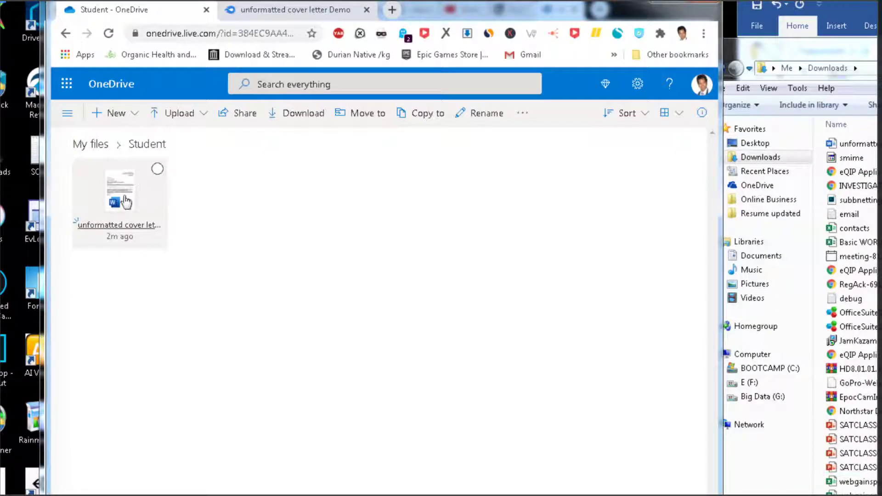
double_click(120, 191)
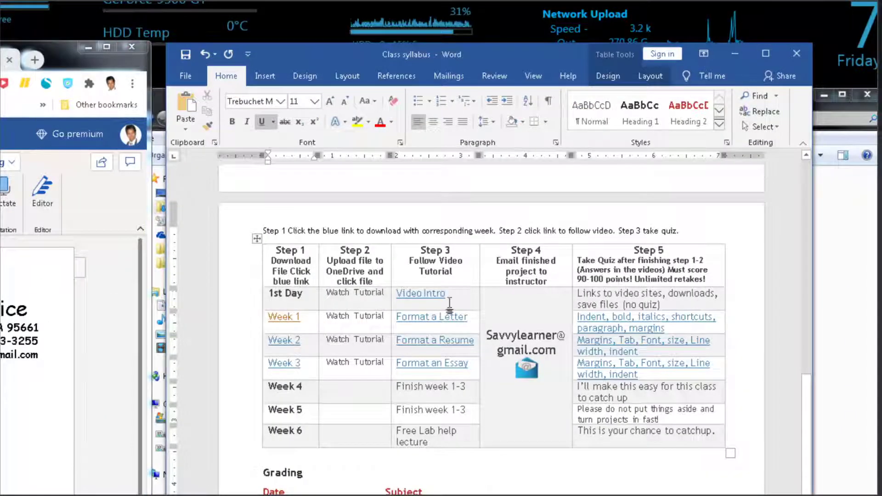
mouse_move(409, 284)
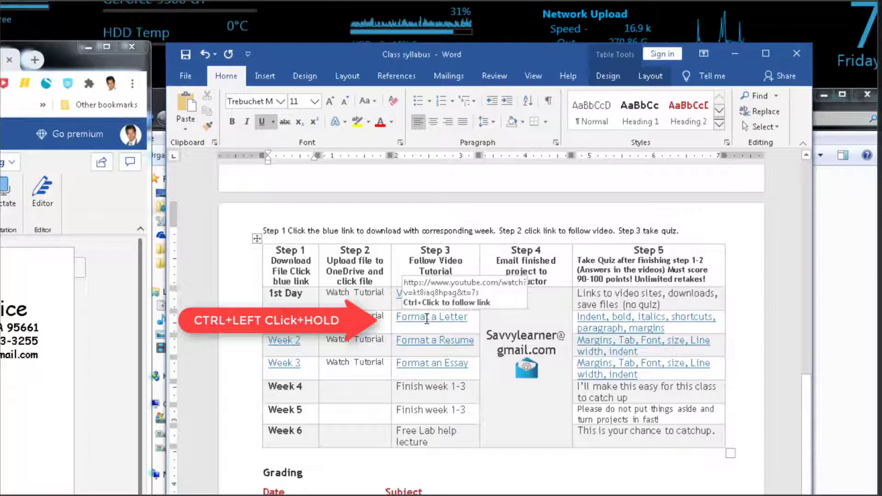
mouse_move(428, 324)
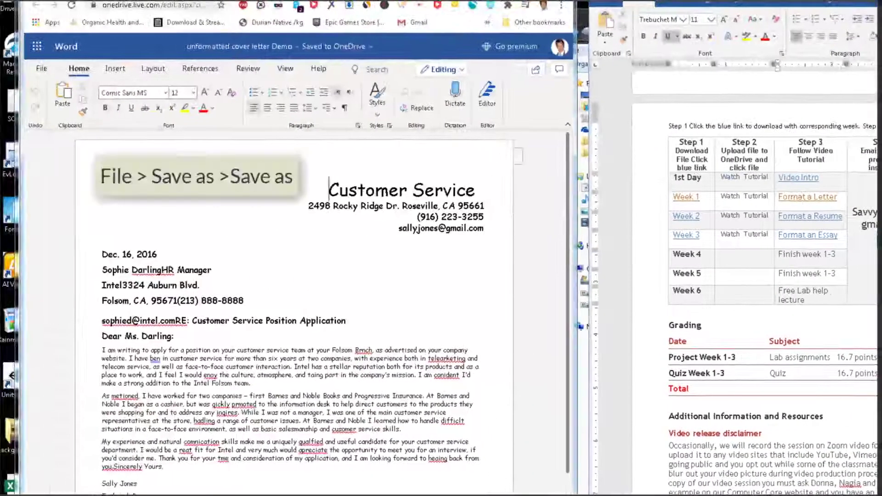
Step: Save a copy online, choosing the OneDrive Student folder as destination
left_click(41, 68)
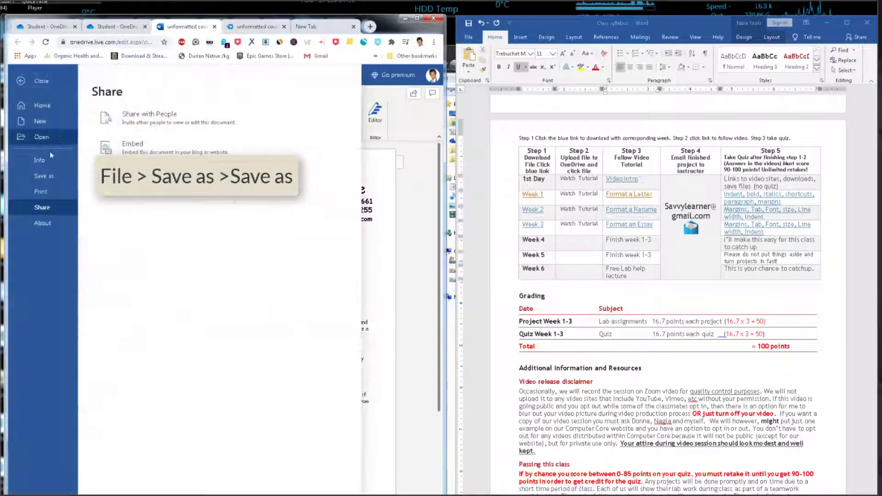
left_click(44, 175)
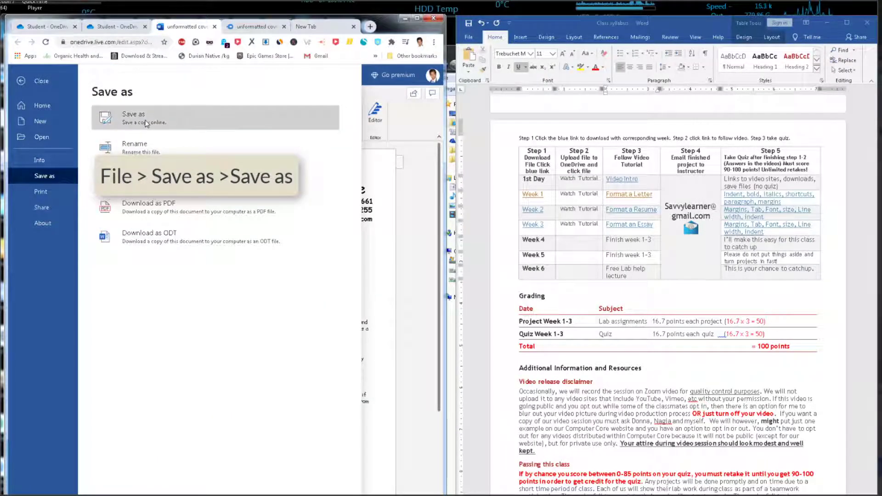
left_click(133, 117)
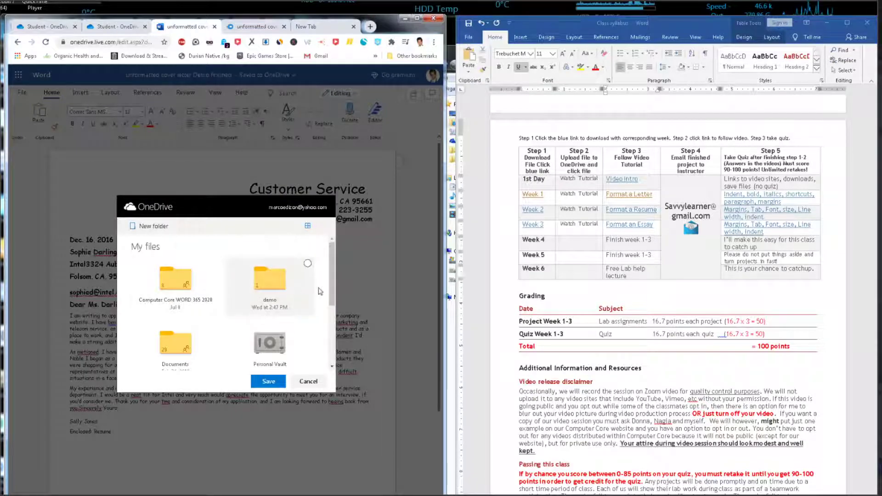
scroll("down", 3)
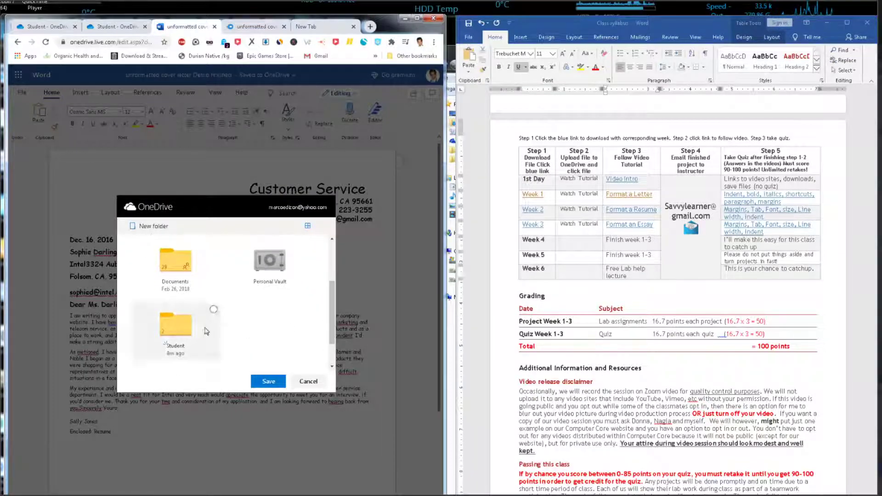
double_click(176, 328)
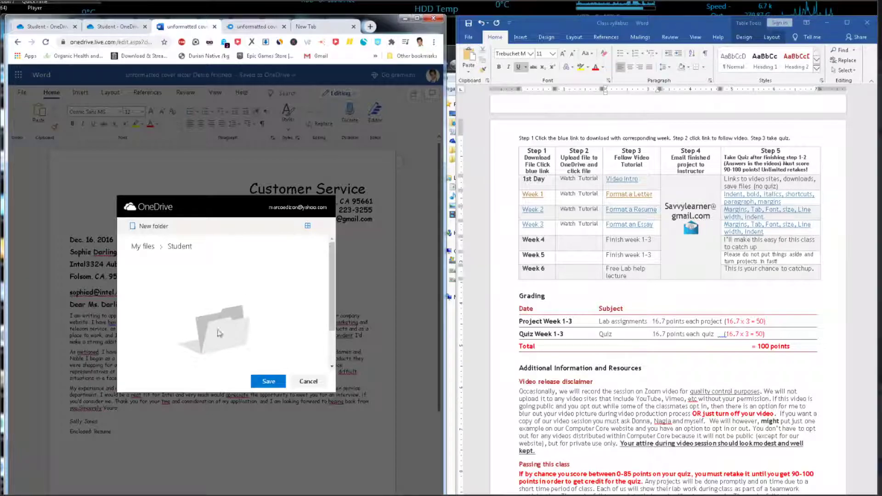
left_click(268, 380)
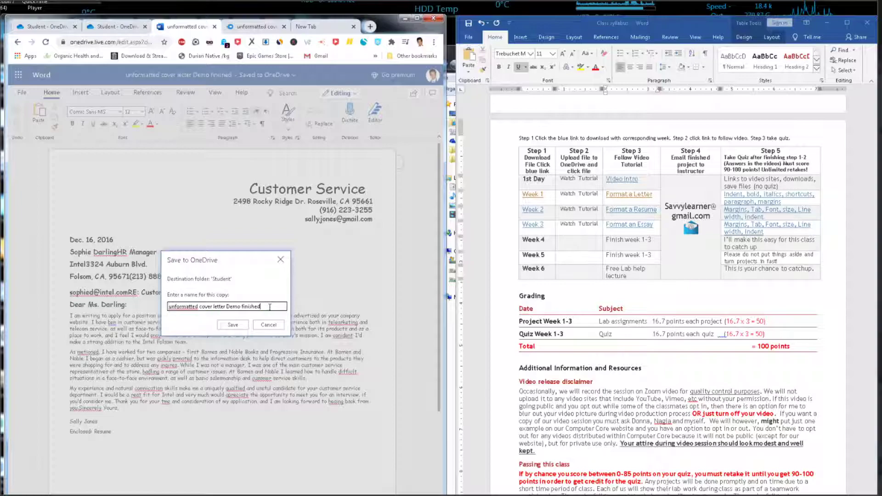
Step: Name the copy 'week 1 finished', save it, and open the saved copy
type("w")
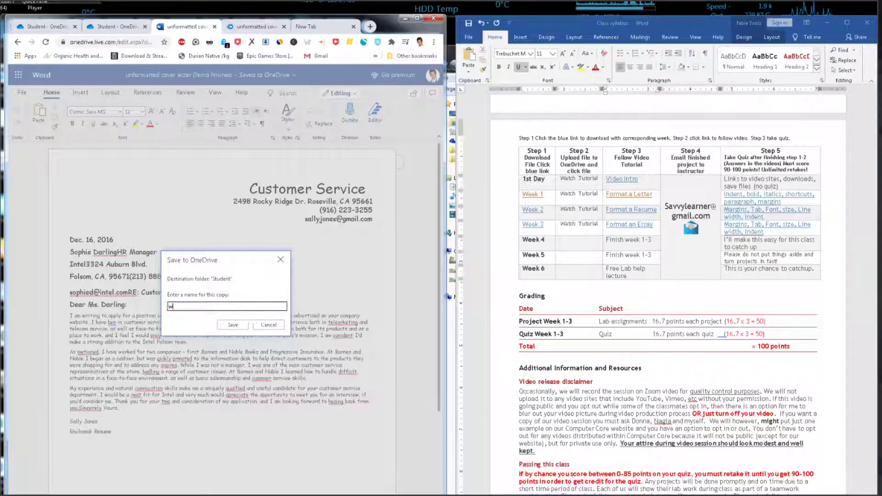
type("week 1 fi")
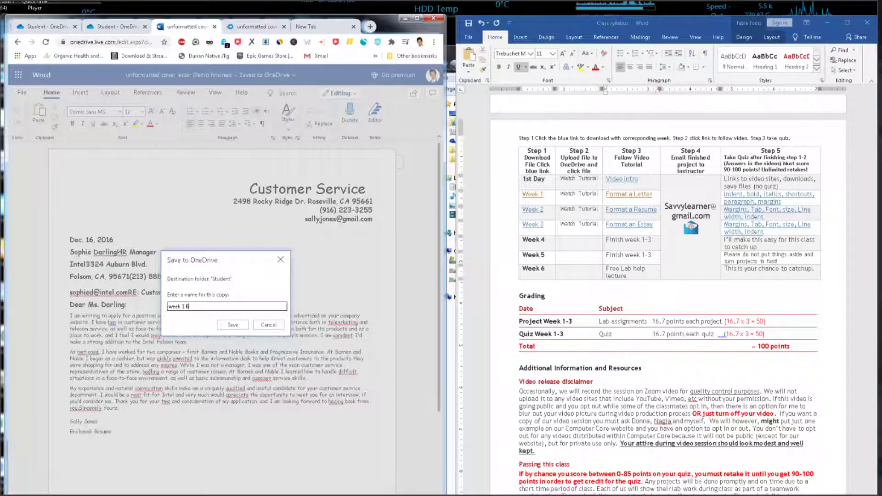
type("nished")
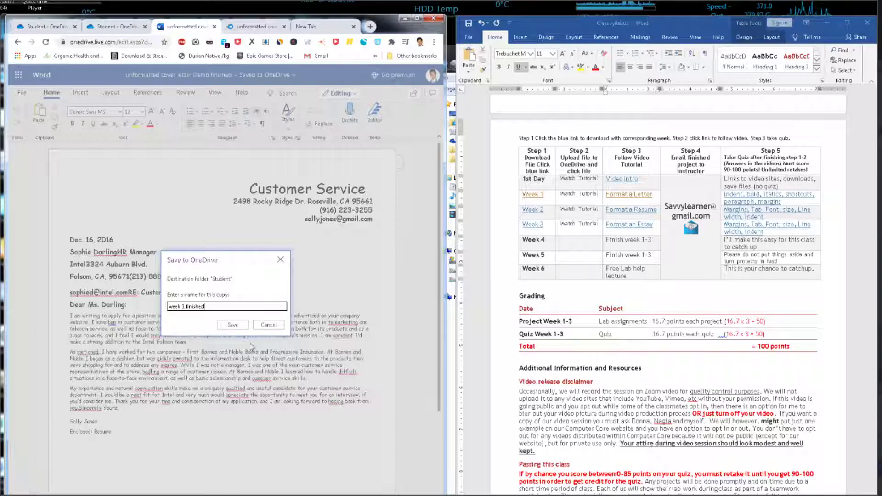
left_click(231, 324)
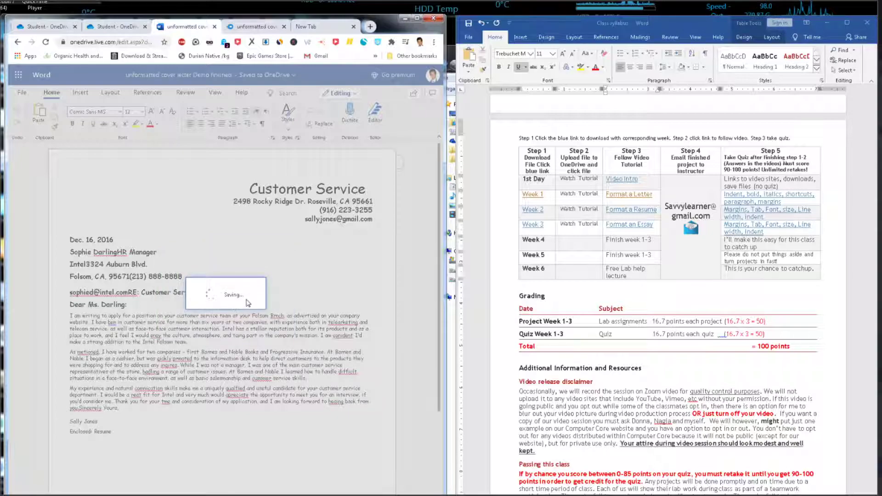
left_click(183, 26)
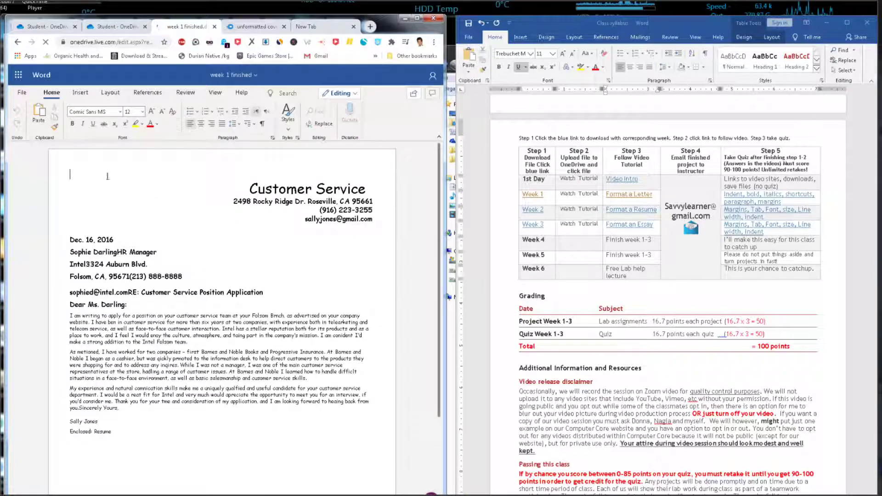
Step: Return to OneDrive's Student folder and check the 'week 1 finished' document
left_click(18, 75)
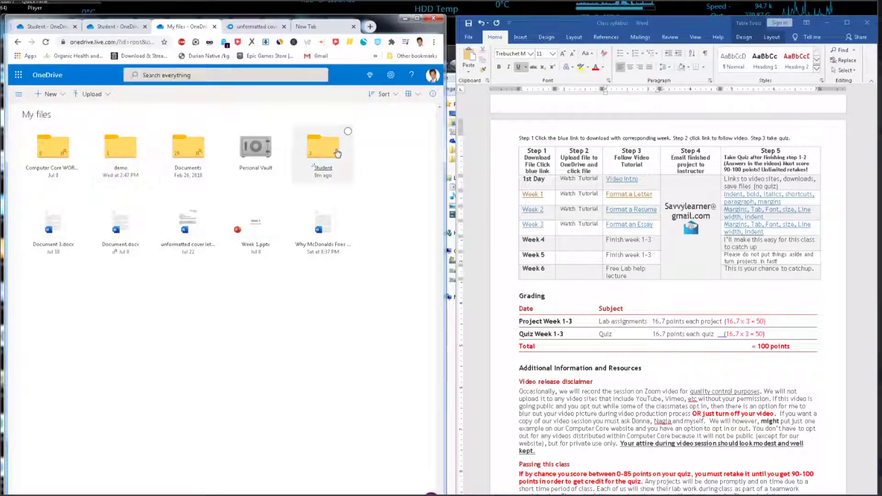
double_click(322, 145)
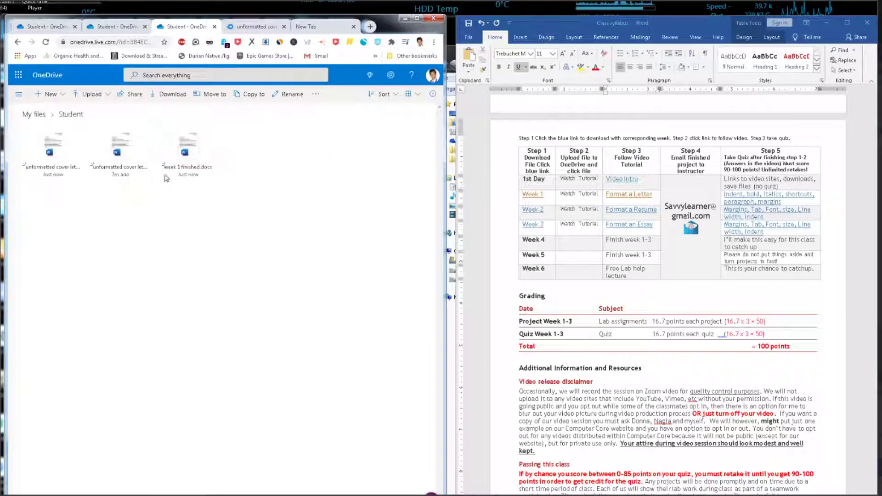
left_click(187, 147)
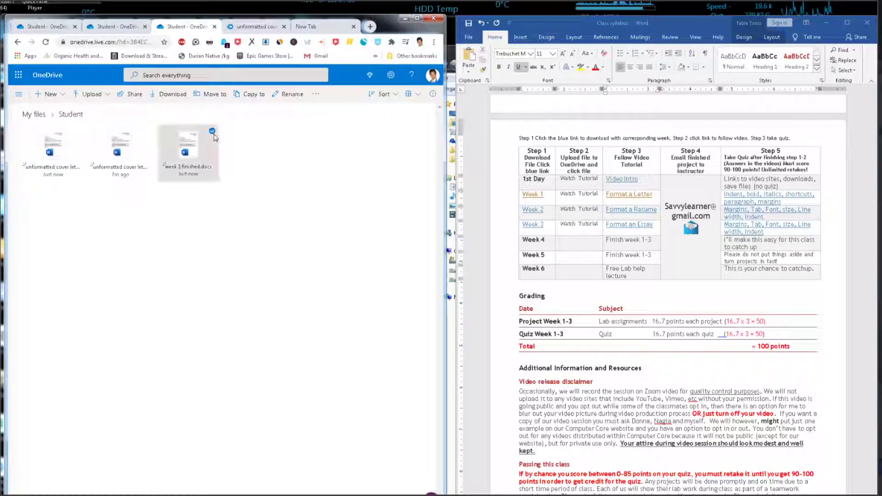
left_click(213, 131)
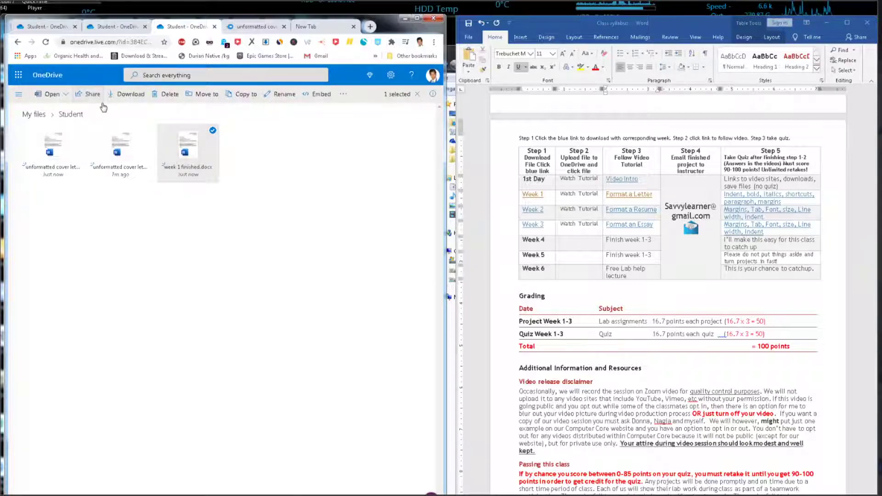
left_click(90, 94)
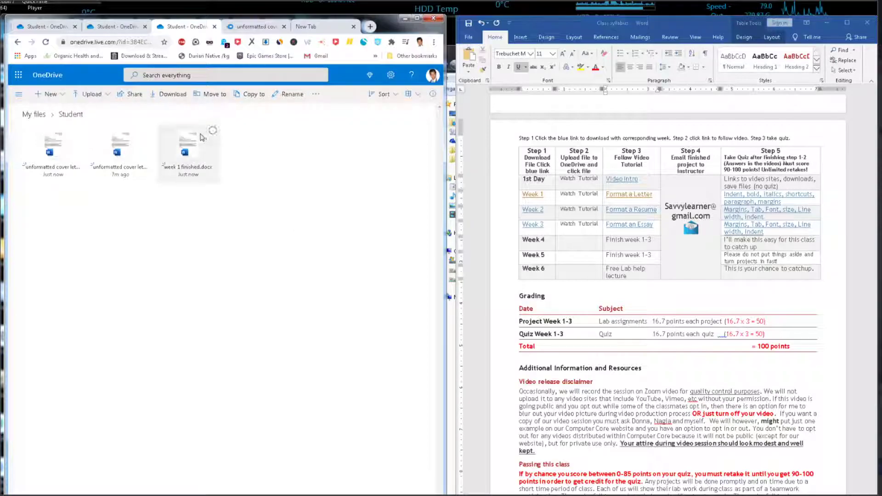
left_click(187, 147)
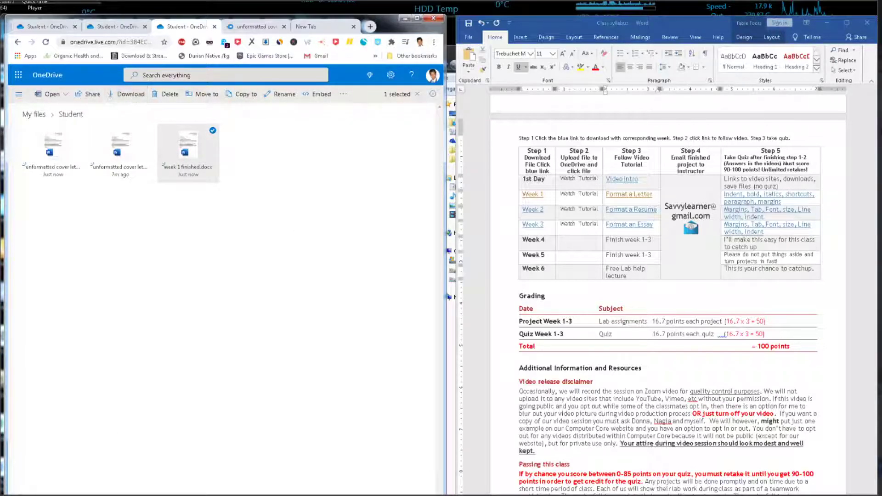
left_click(281, 253)
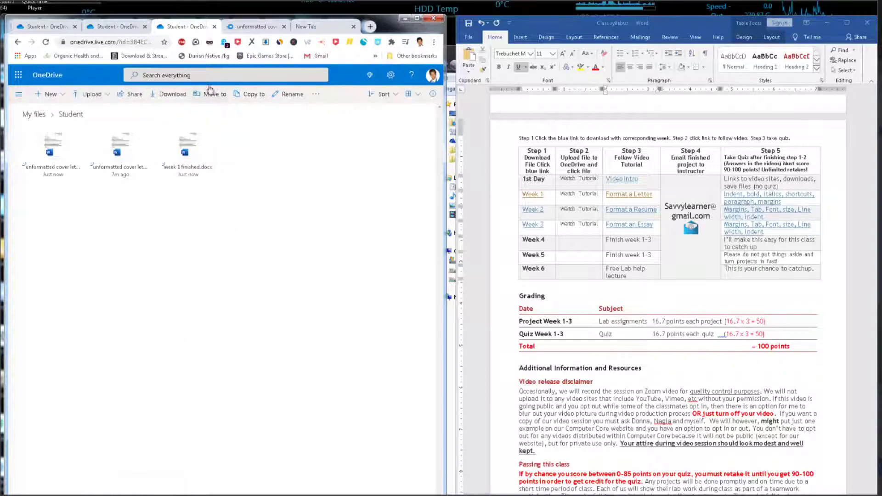
Step: Load gmail.com in the empty new Chrome tab to reach the inbox
left_click(315, 26)
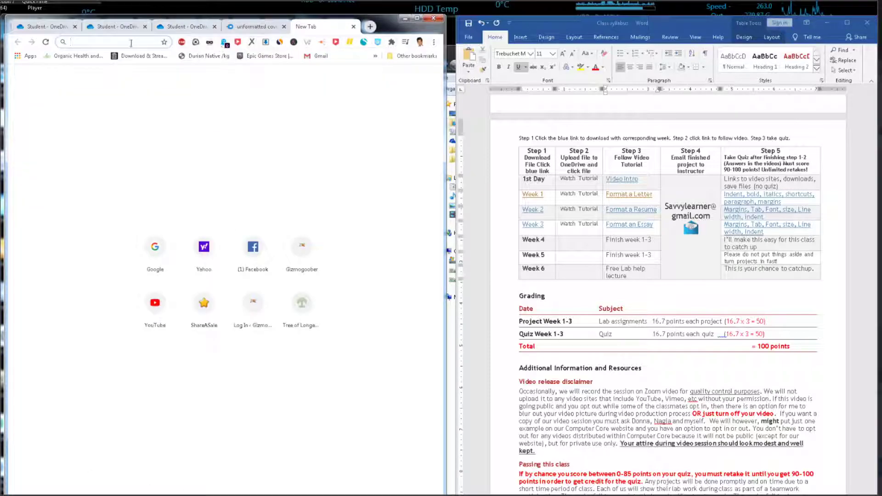
type("gmail.com")
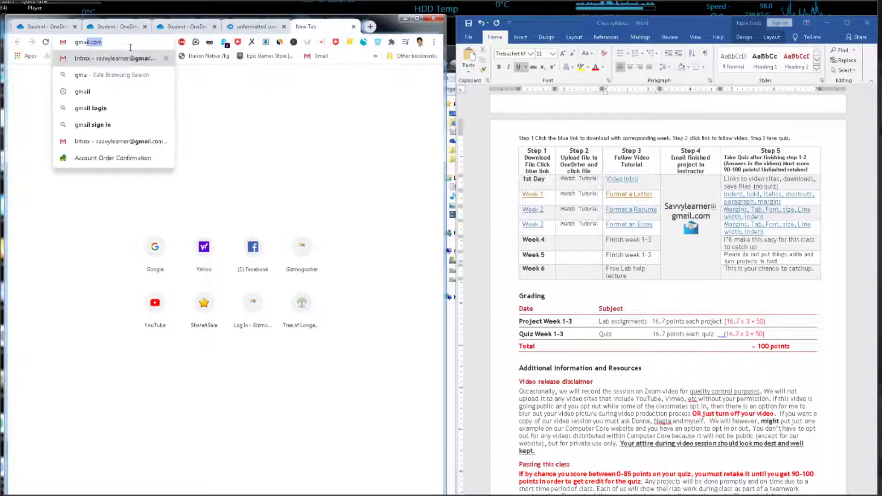
left_click(119, 58)
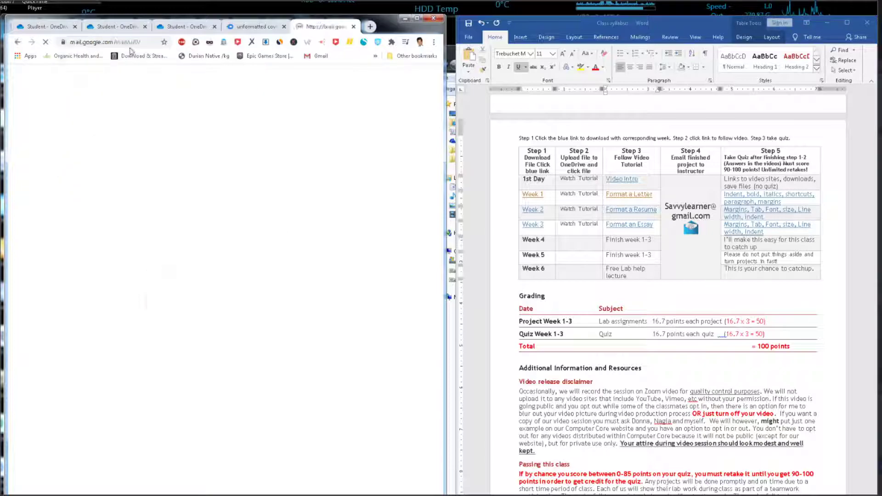
left_click(319, 27)
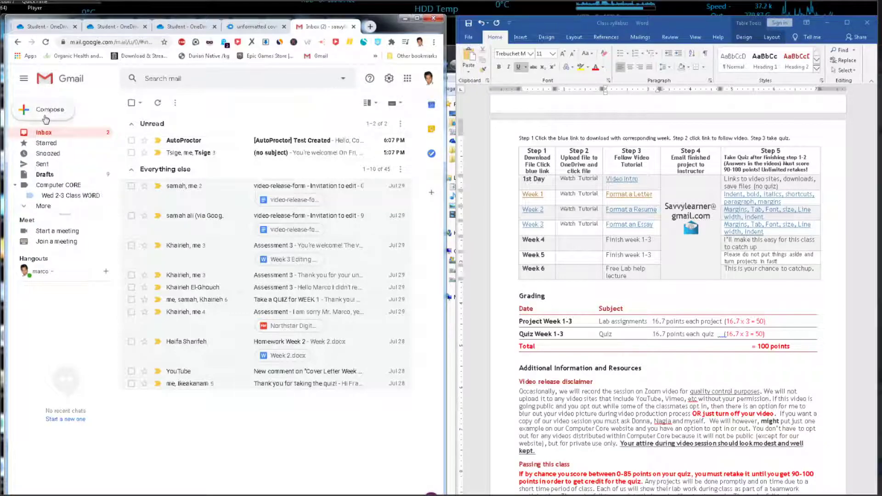
Step: Compose a new email addressed to the instructor's Savvylearner Gmail address
left_click(45, 110)
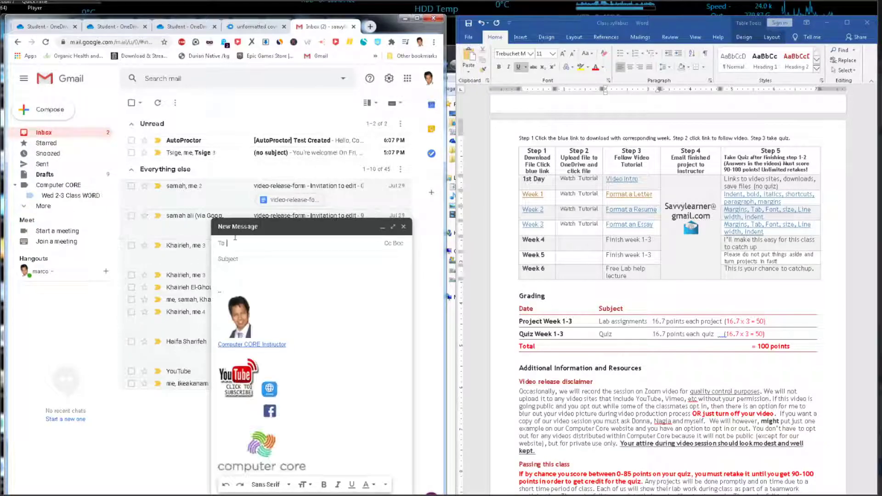
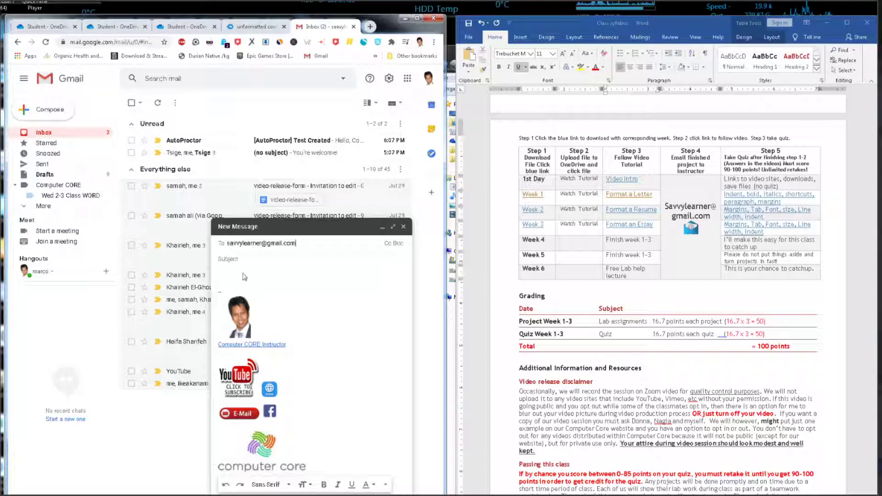
left_click(248, 259)
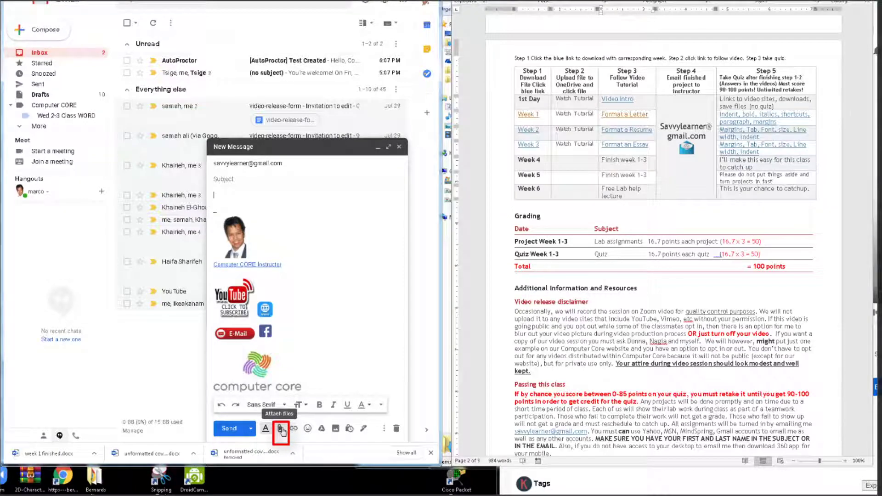
mouse_move(281, 431)
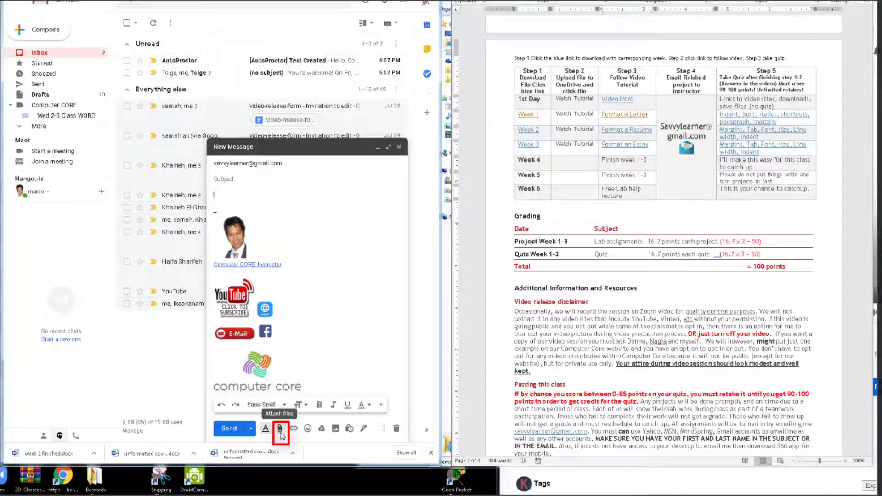
Step: Attach 'week 1 finished' from Downloads, sorted by type, to the email
left_click(280, 428)
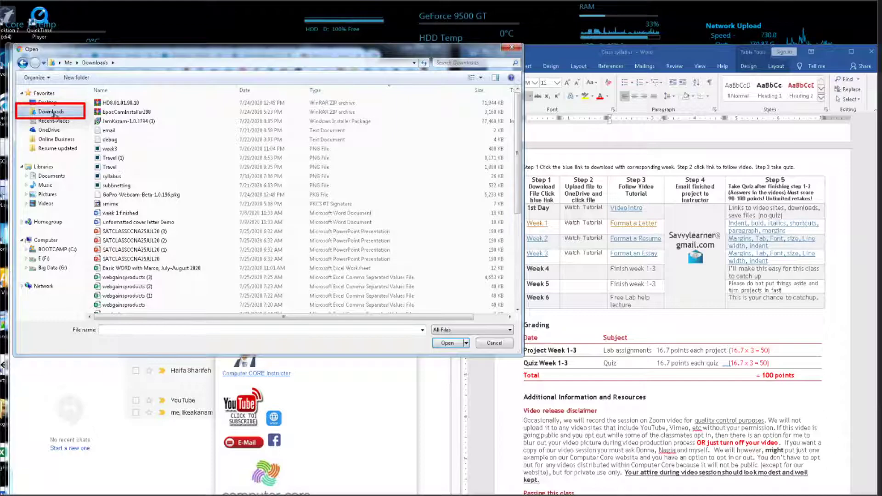
mouse_move(175, 258)
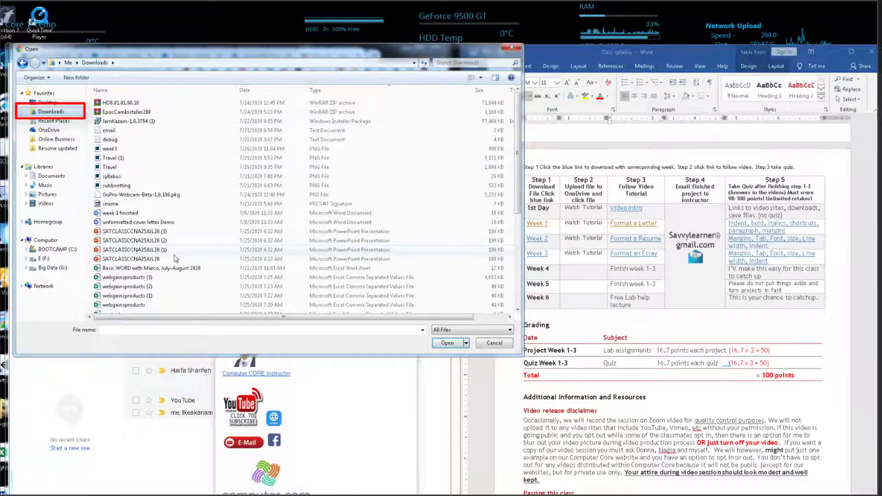
left_click(316, 90)
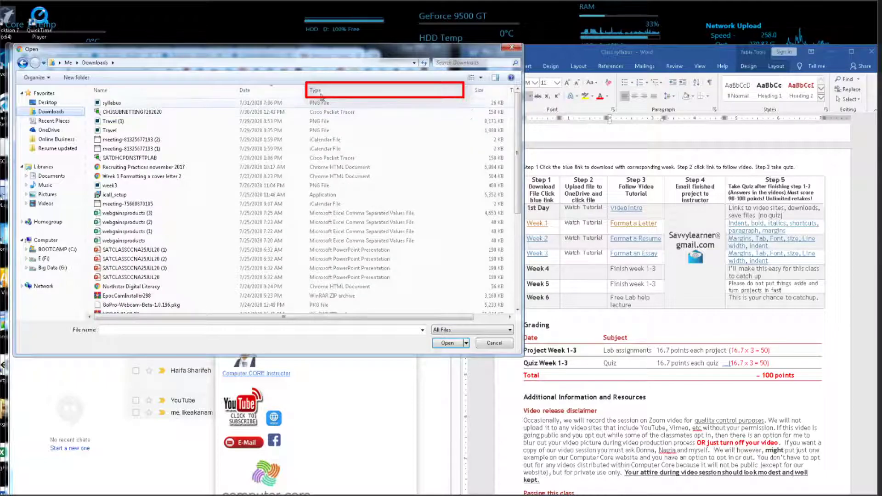
left_click(315, 90)
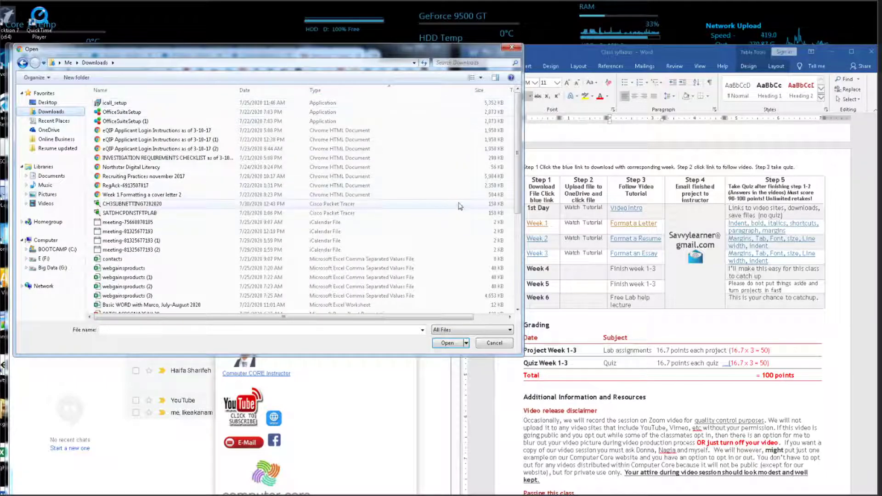
scroll("down", 3)
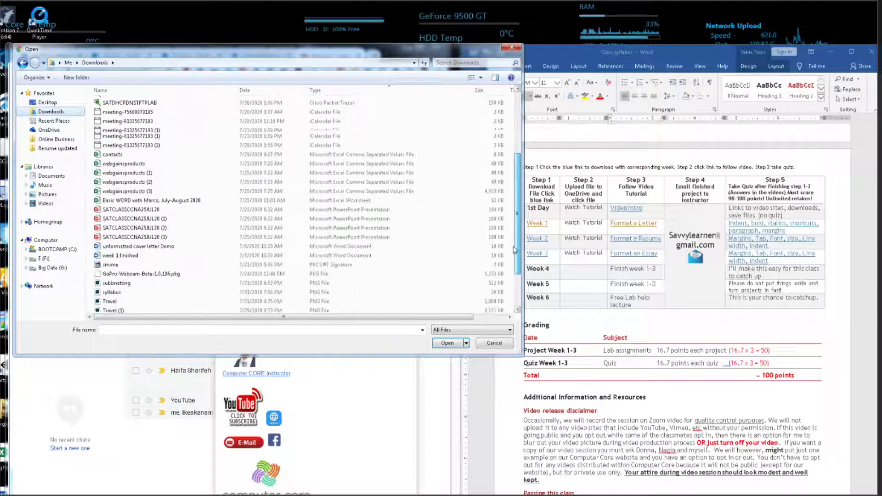
left_click(135, 239)
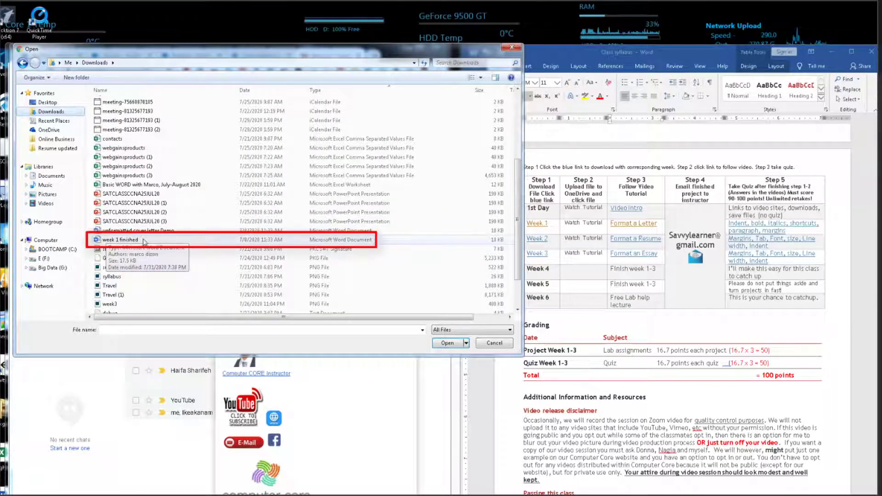
left_click(120, 240)
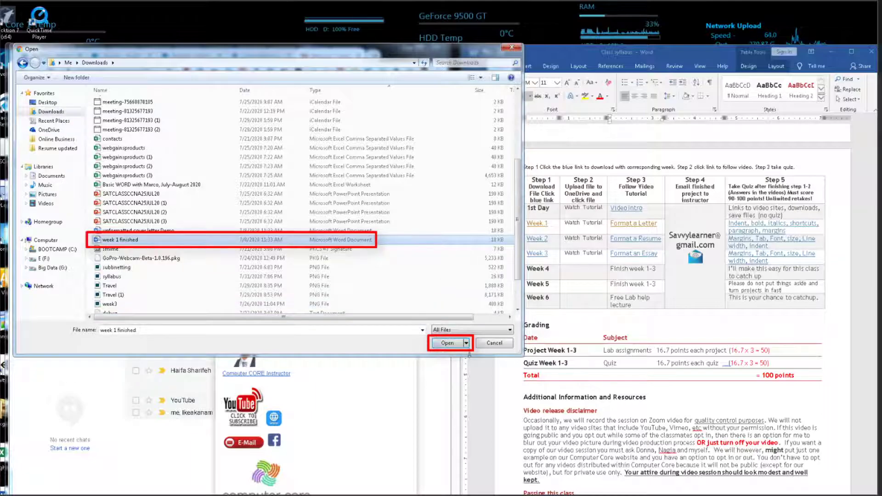
left_click(447, 343)
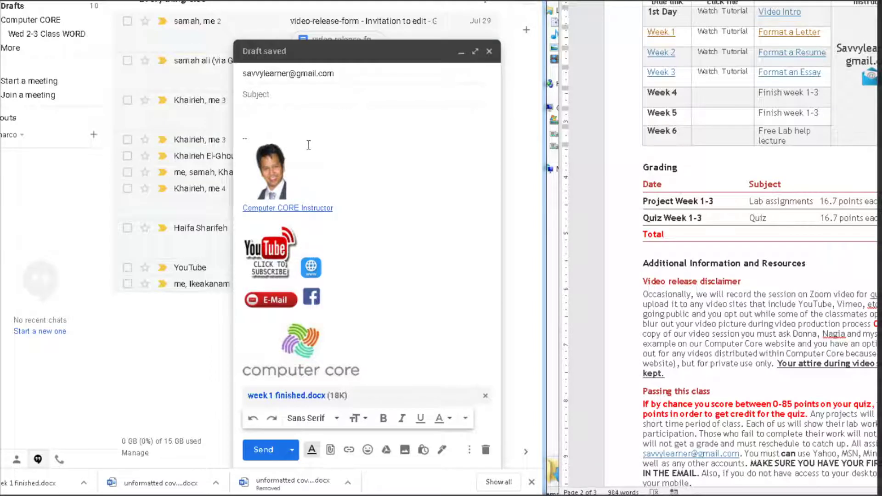
Step: Send the email with week 1 finished.docx attached to the instructor
left_click(262, 449)
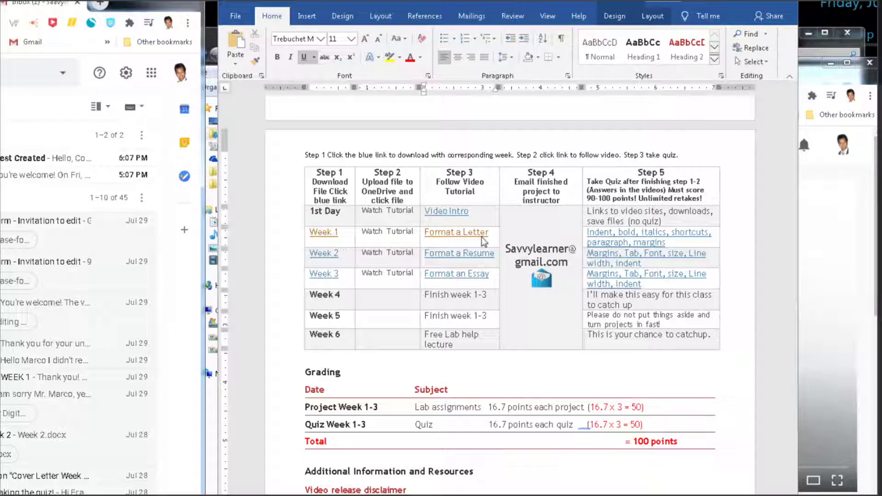
mouse_move(548, 236)
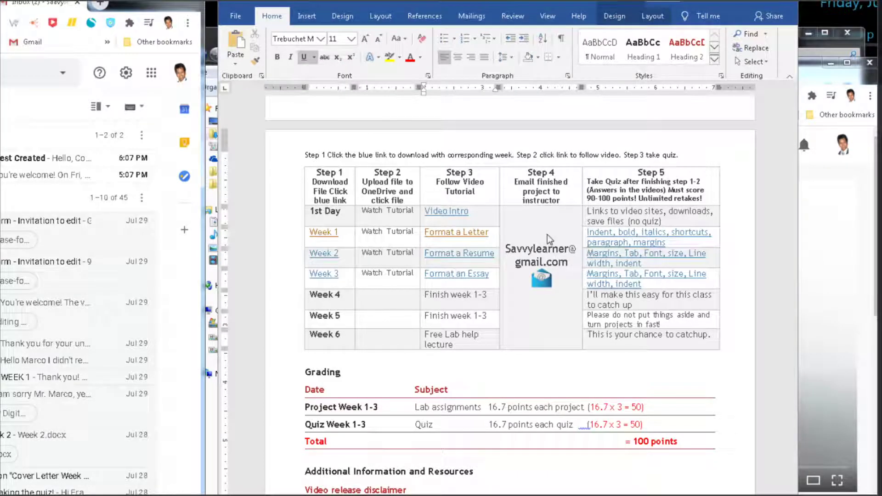
mouse_move(730, 241)
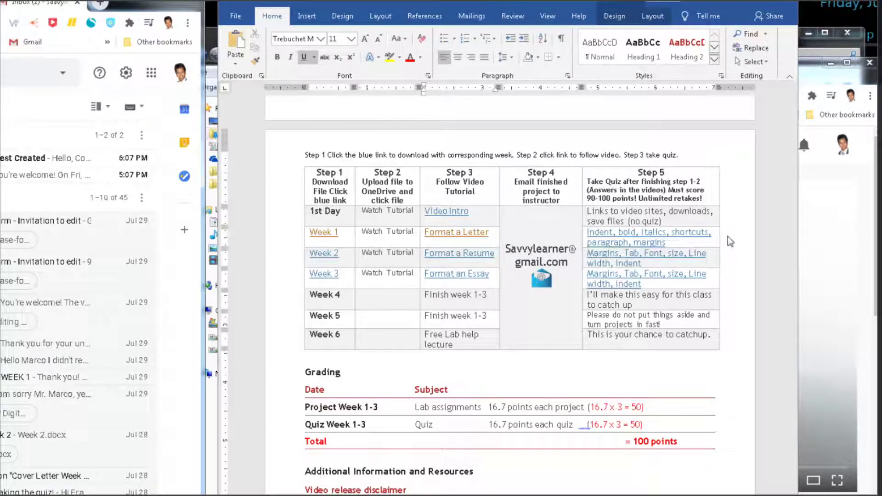
mouse_move(649, 233)
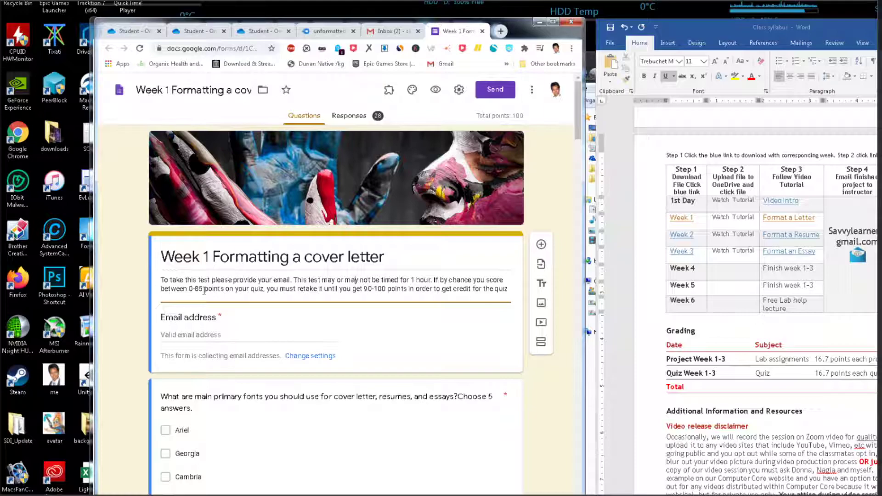
mouse_move(308, 288)
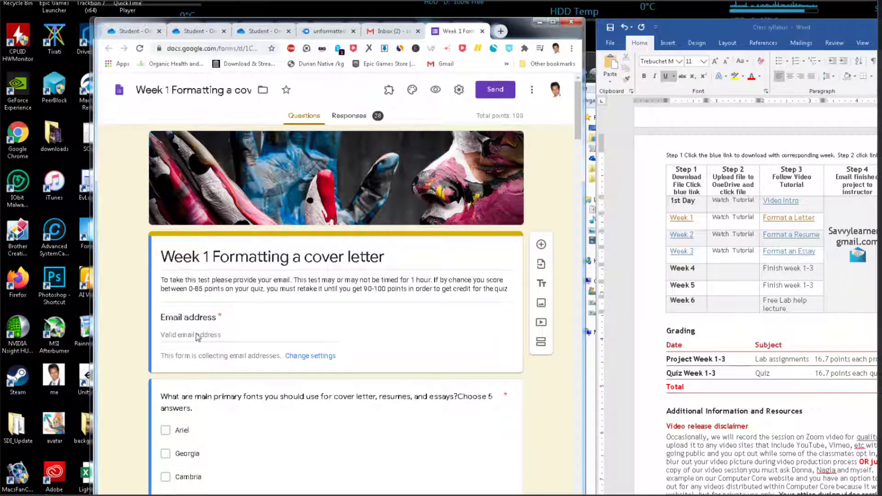
mouse_move(583, 143)
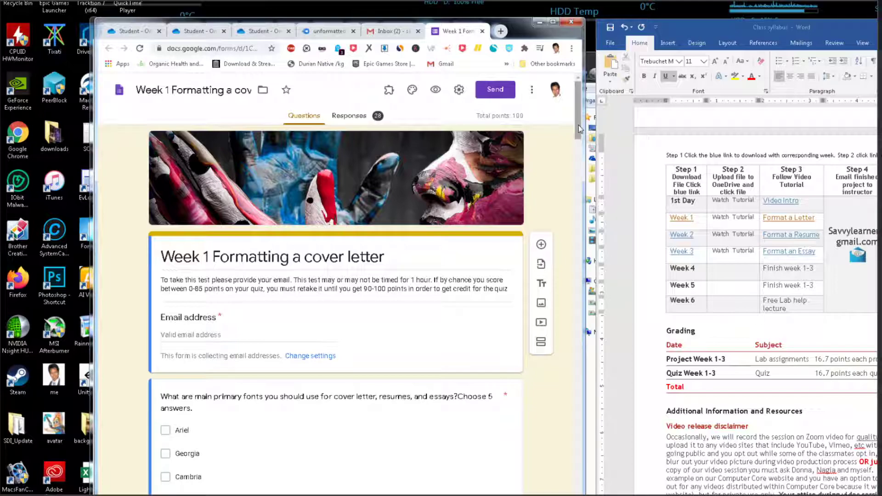
Step: Scroll the Week 1 quiz down to the footer, margin and font size questions
scroll("down", 3)
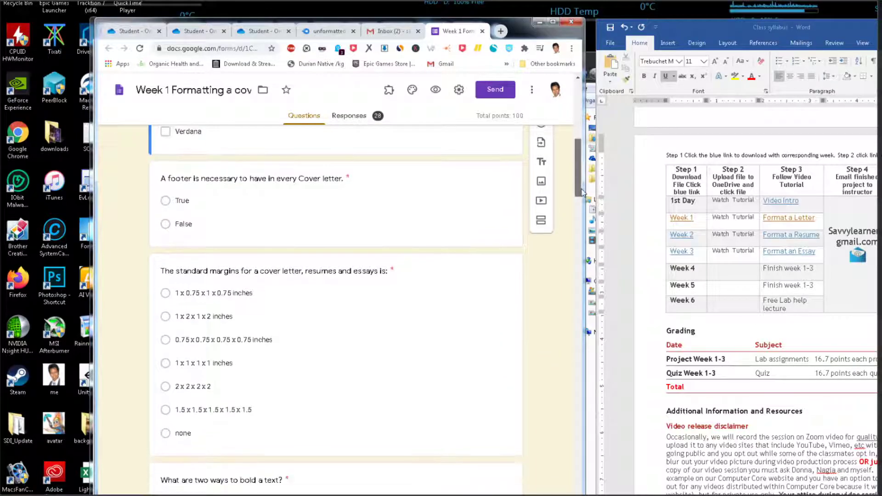
scroll("down", 3)
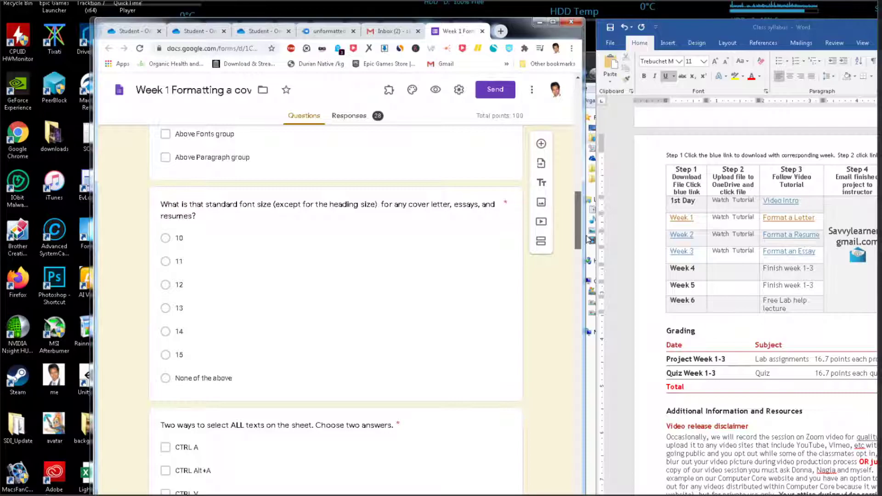
mouse_move(389, 89)
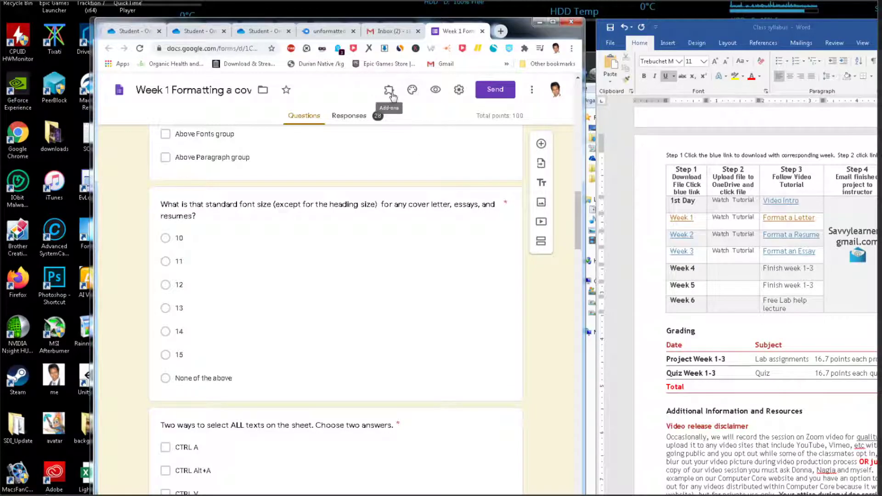
Step: Enable the Timer + Proctor add-on timer for the quiz and close its settings
left_click(388, 89)
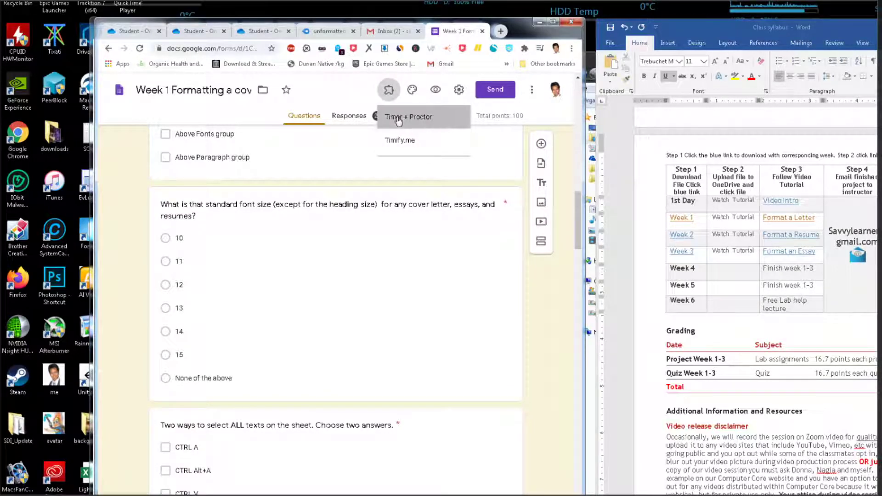
left_click(408, 116)
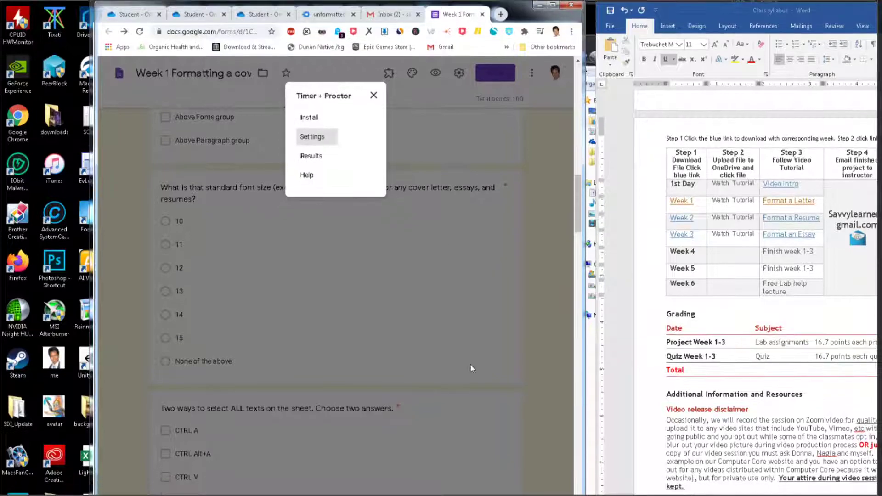
left_click(311, 136)
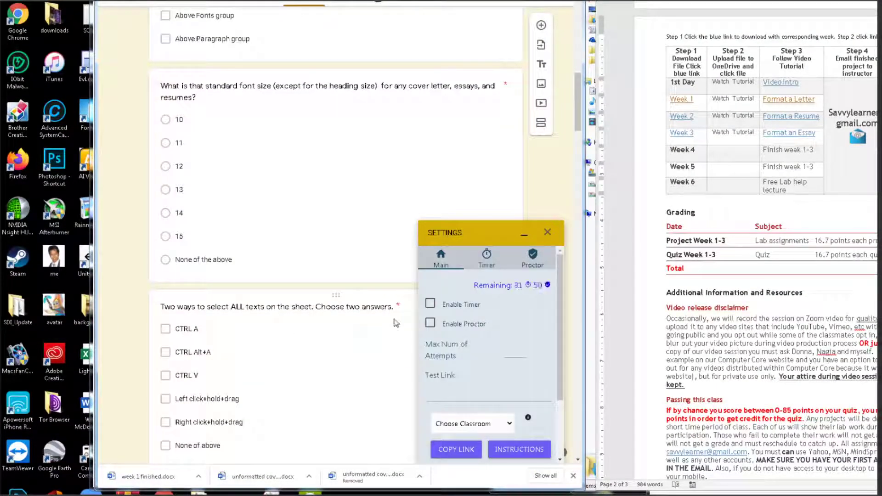
left_click(430, 303)
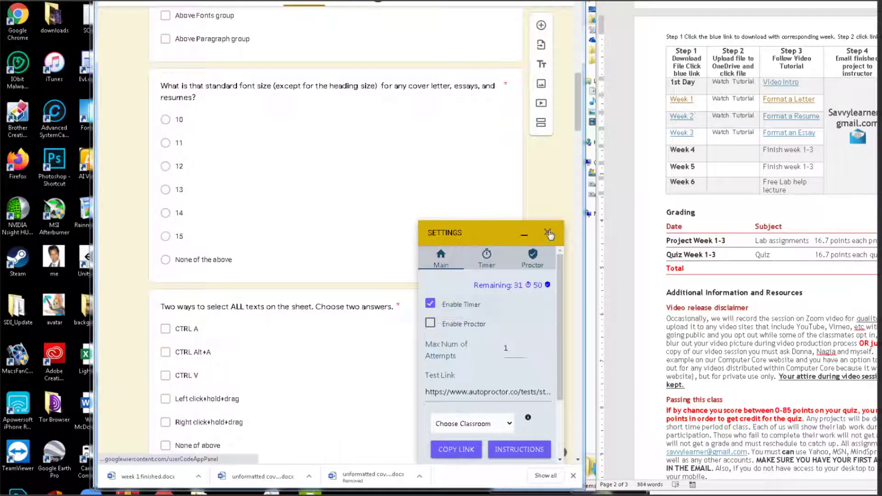
left_click(551, 233)
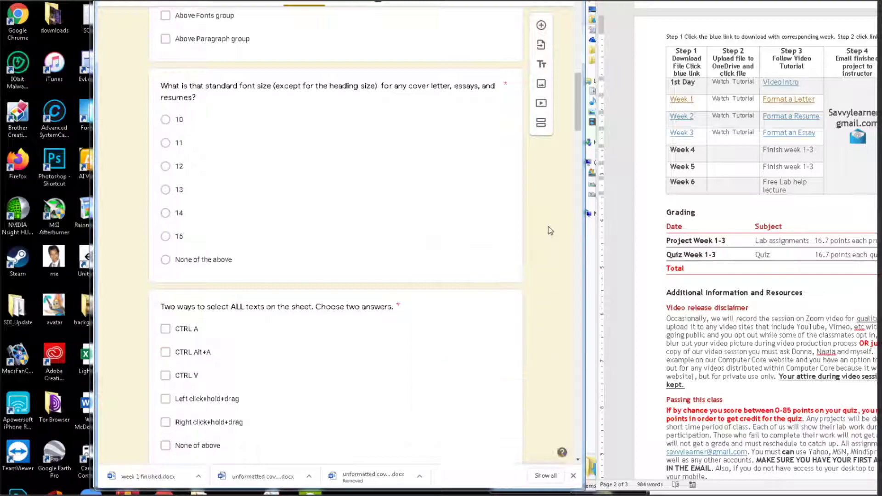
mouse_move(544, 218)
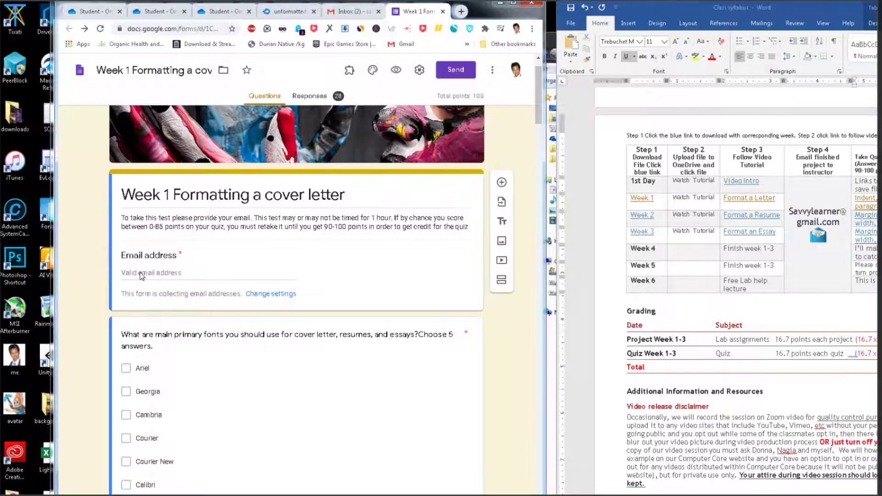
mouse_move(474, 310)
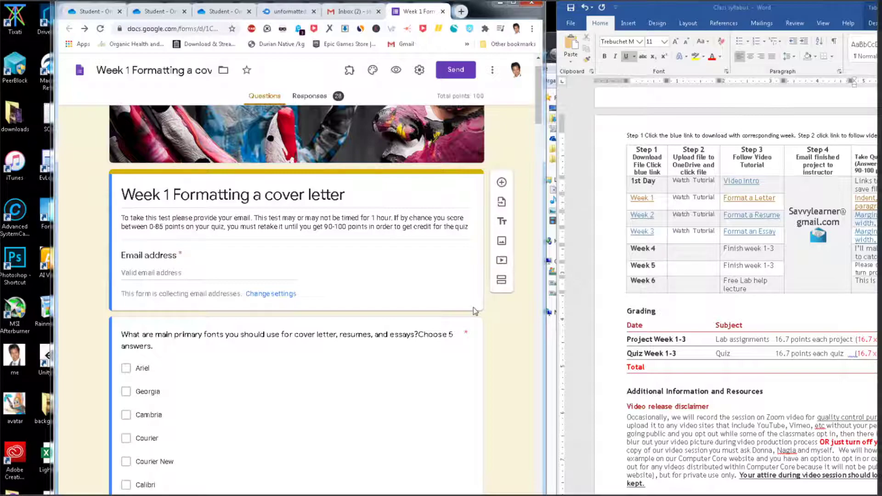
mouse_move(465, 314)
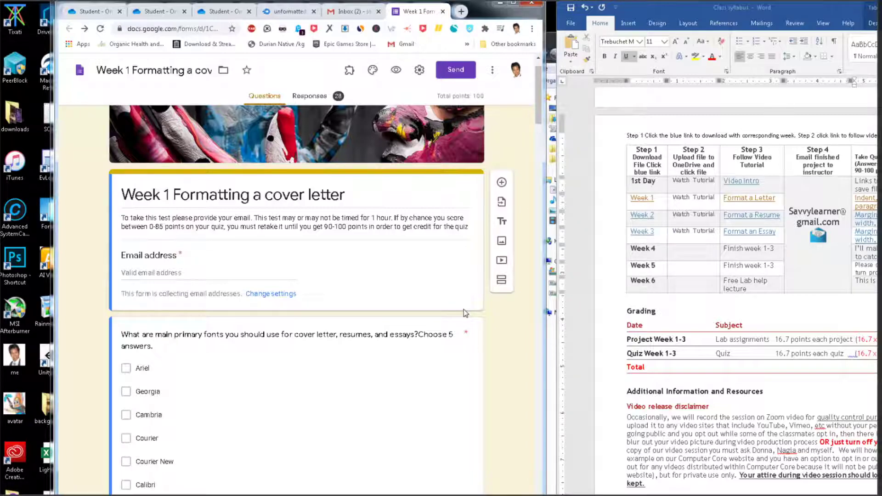
mouse_move(461, 315)
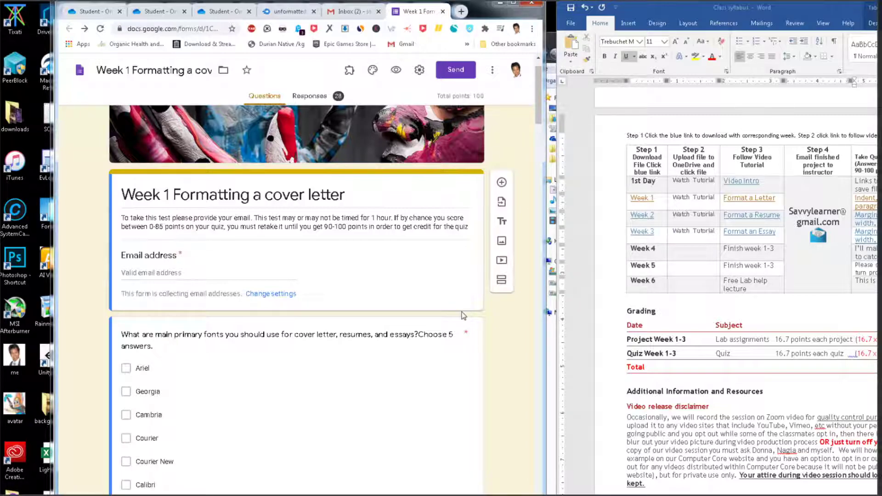